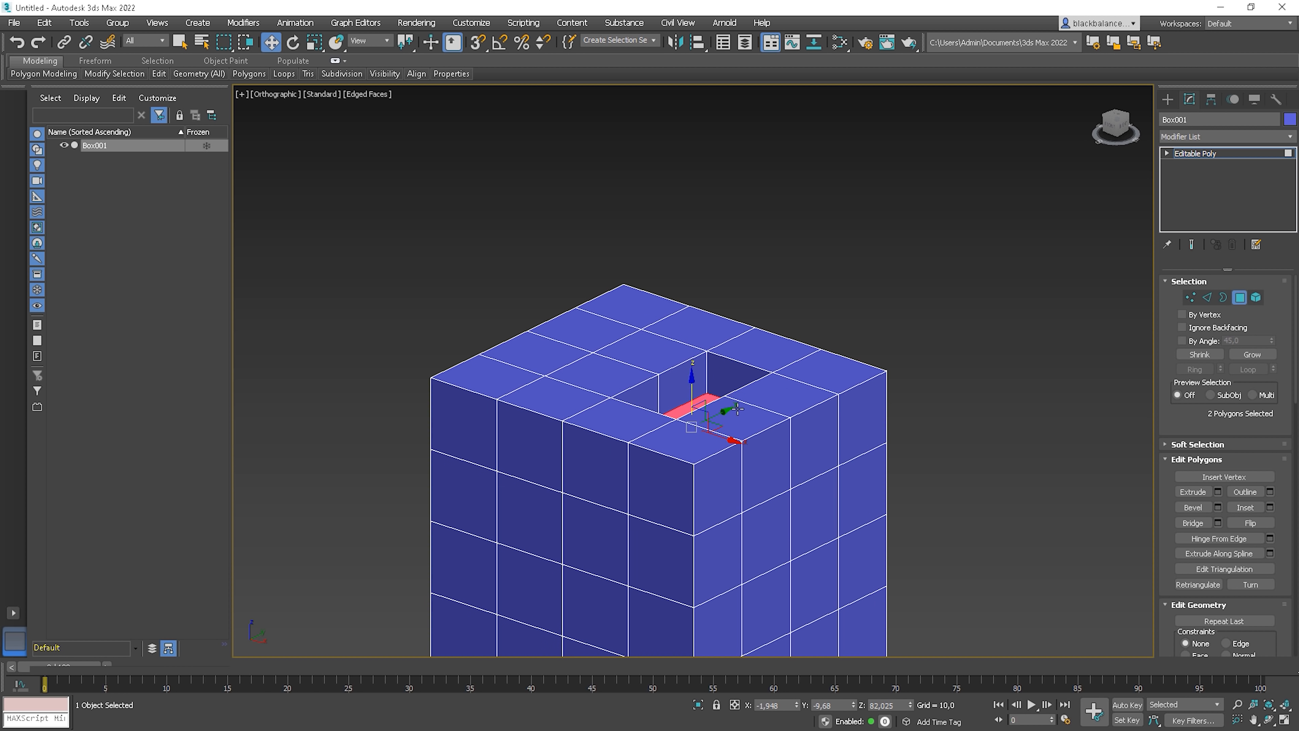
Step: Push the selected top faces into the box and extrude side faces out into an arm
left_click_drag(705, 406, 758, 406)
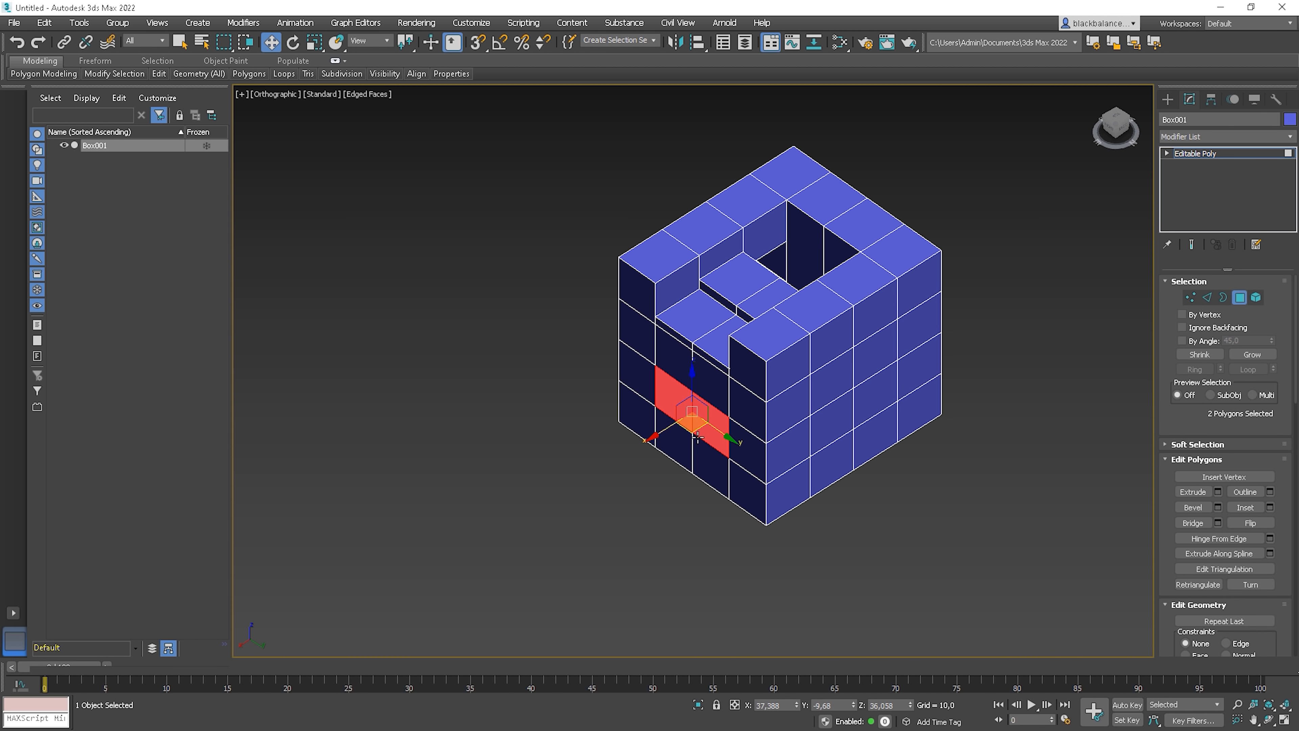
left_click_drag(696, 414, 531, 512)
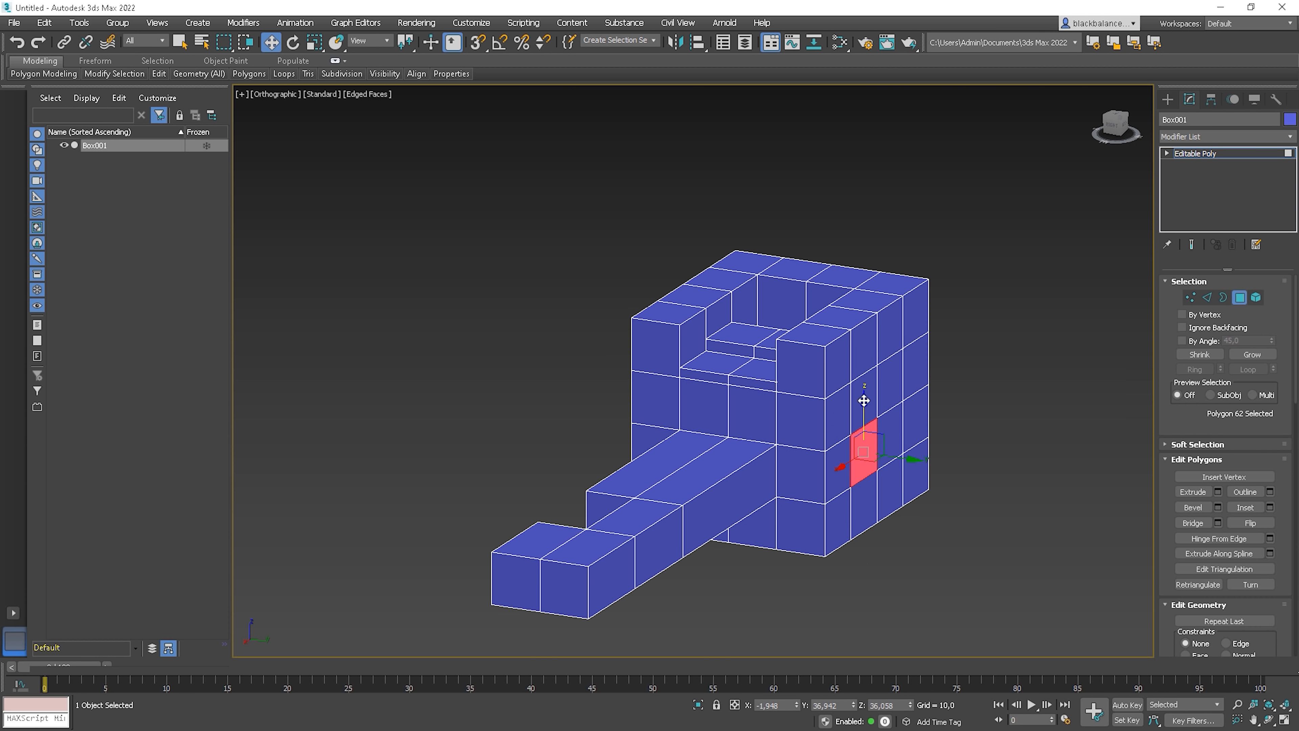
Step: Extrude a second arm from another side and return to whole-object editing
left_click_drag(862, 414, 779, 439)
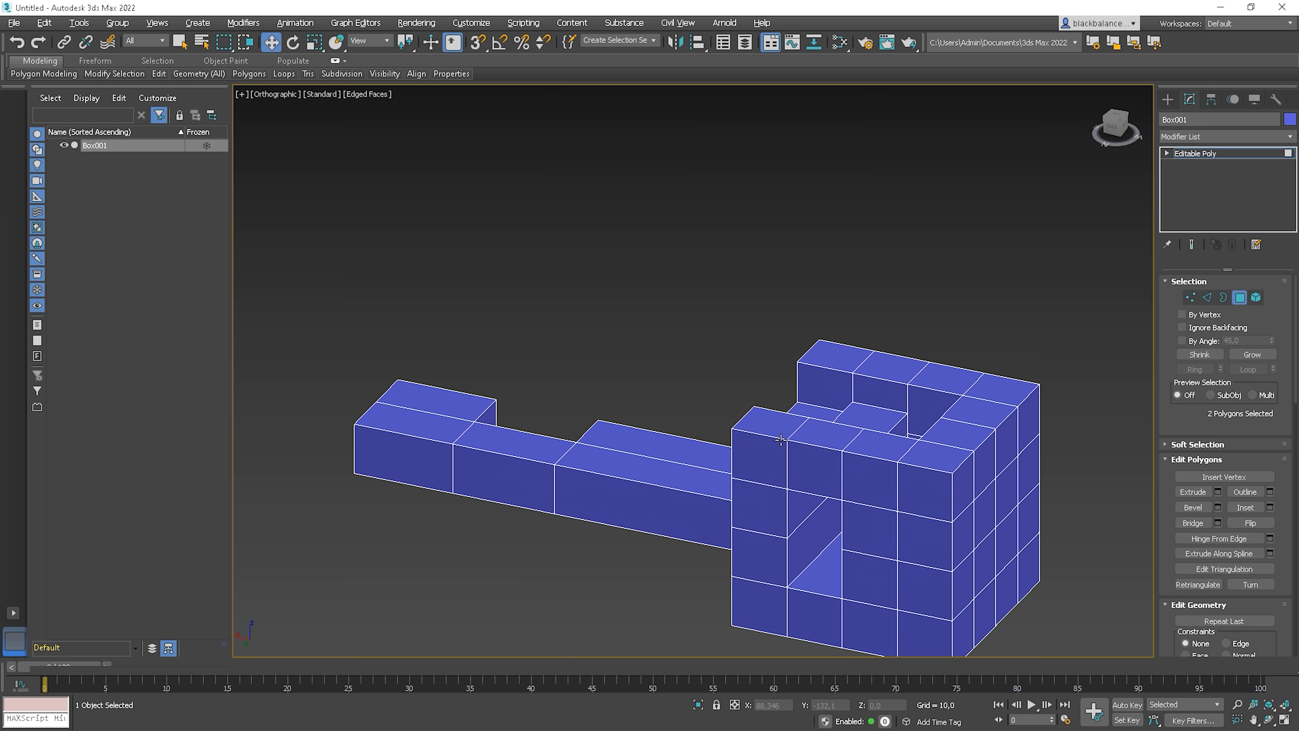
left_click_drag(779, 439, 829, 440)
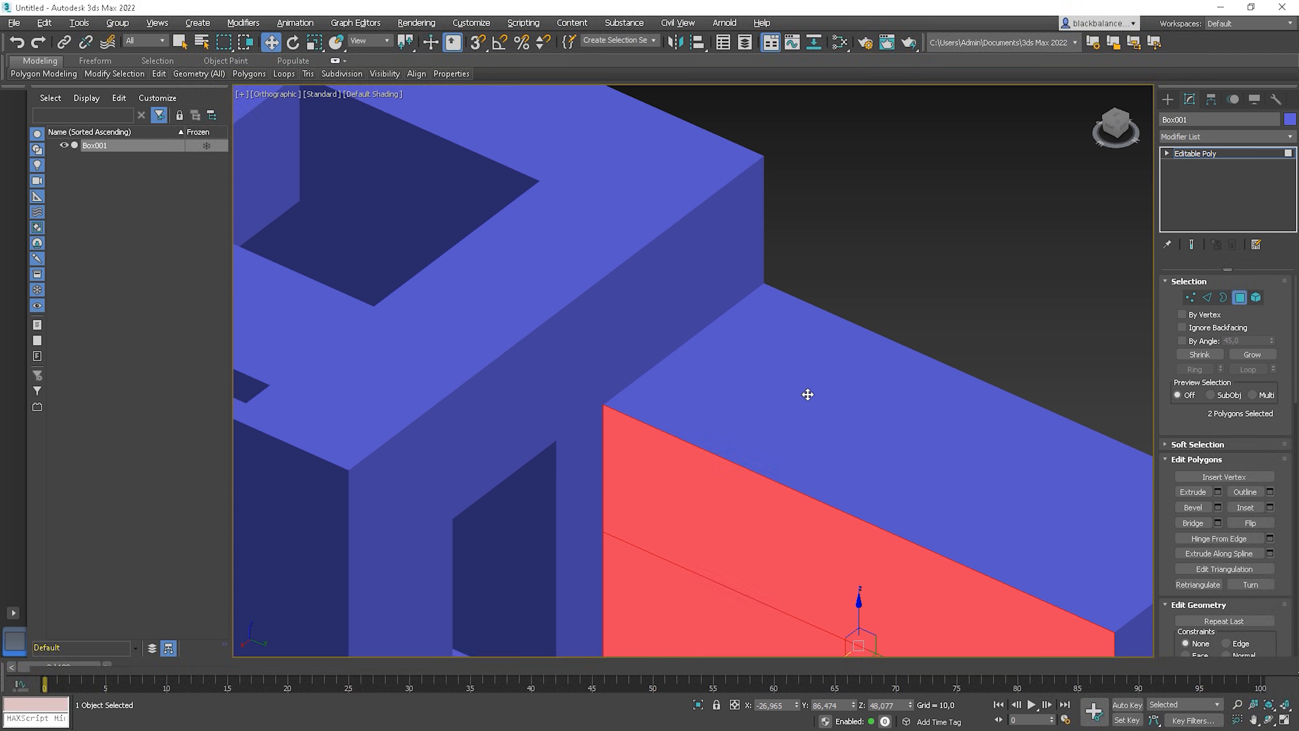
key("F3")
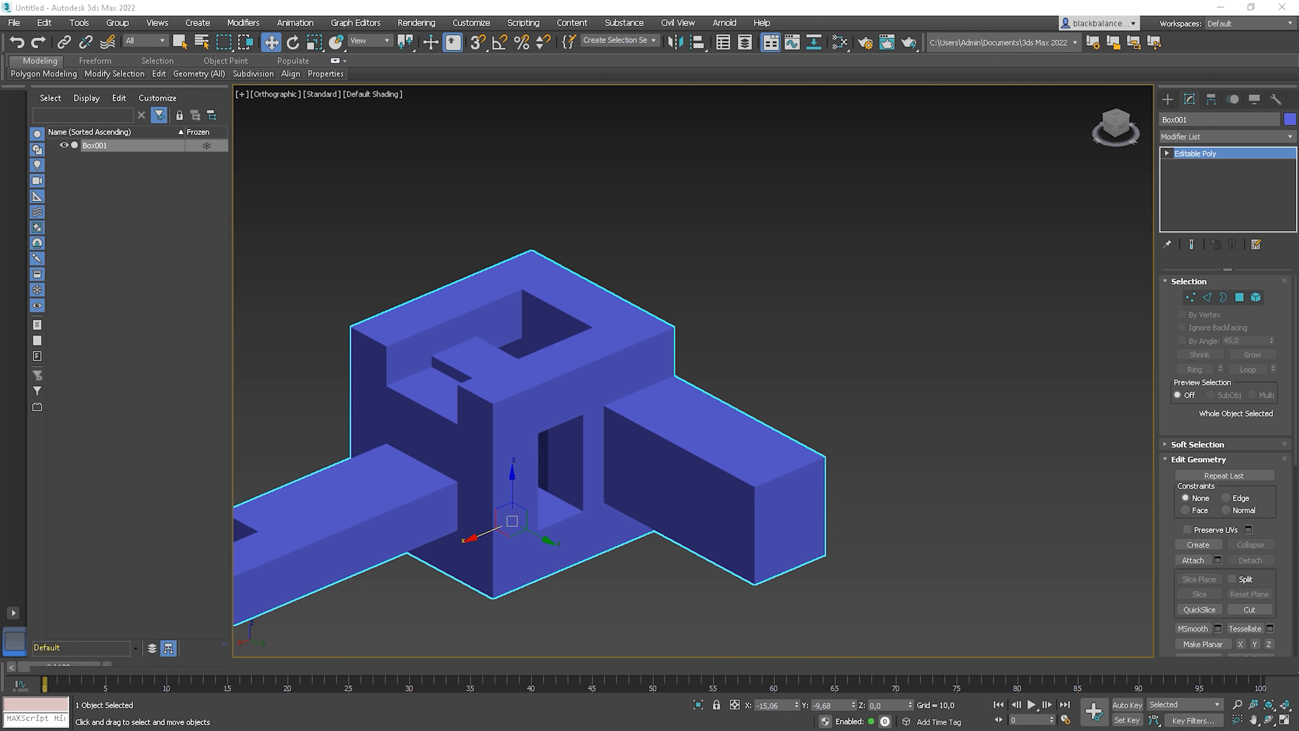
Step: Add a Symmetry modifier to the block from the Modifier List
left_click(1225, 137)
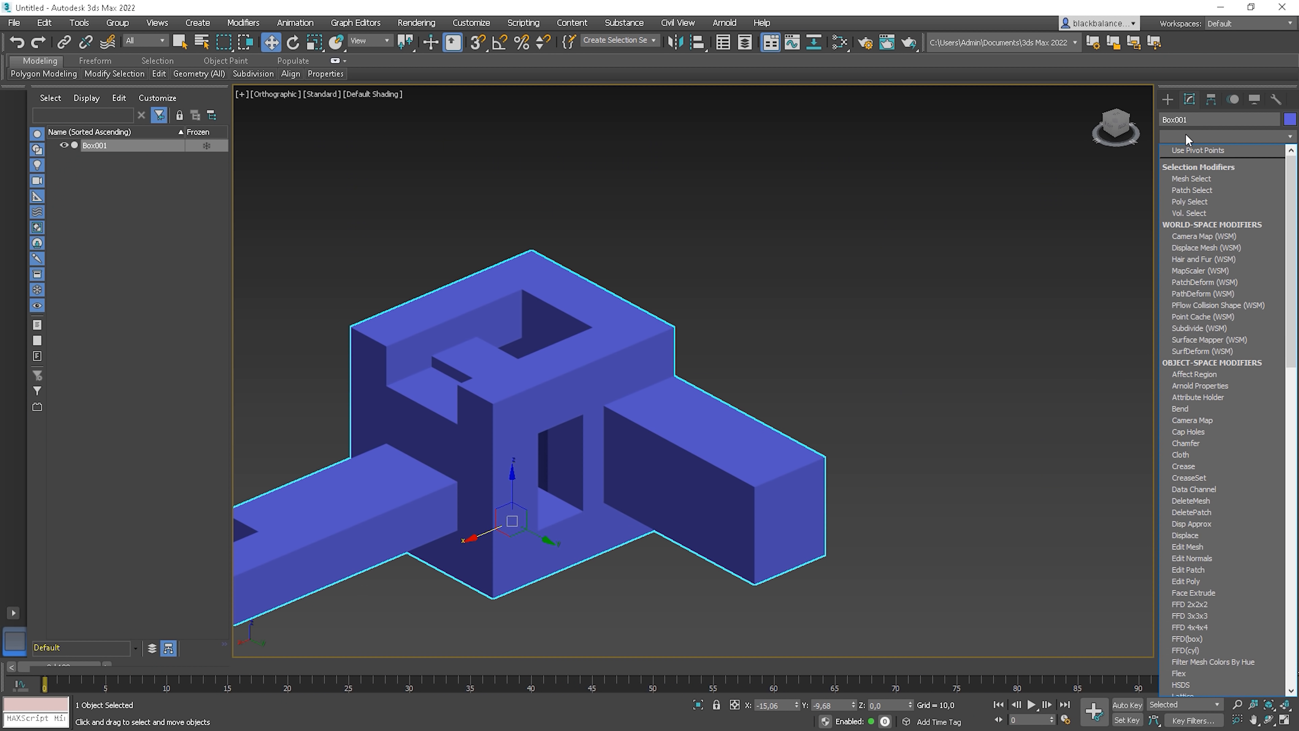
scroll("down", 3)
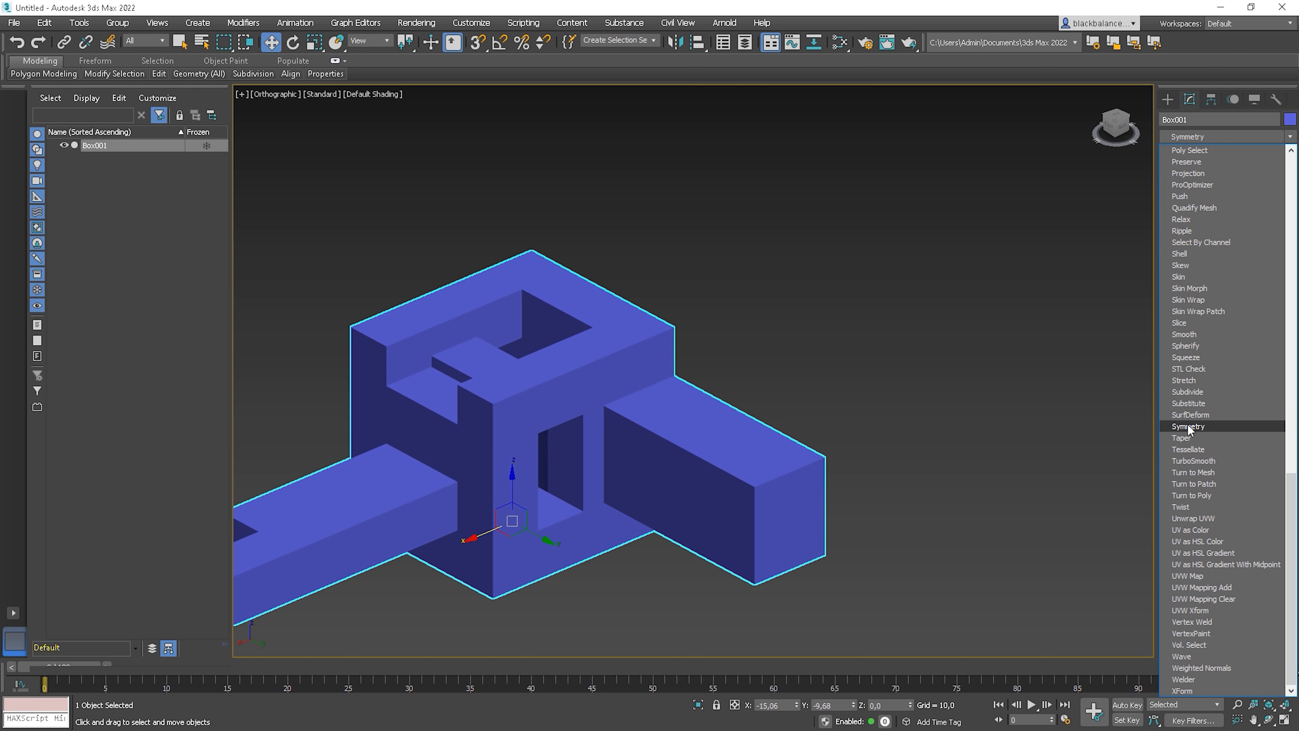
left_click(1188, 426)
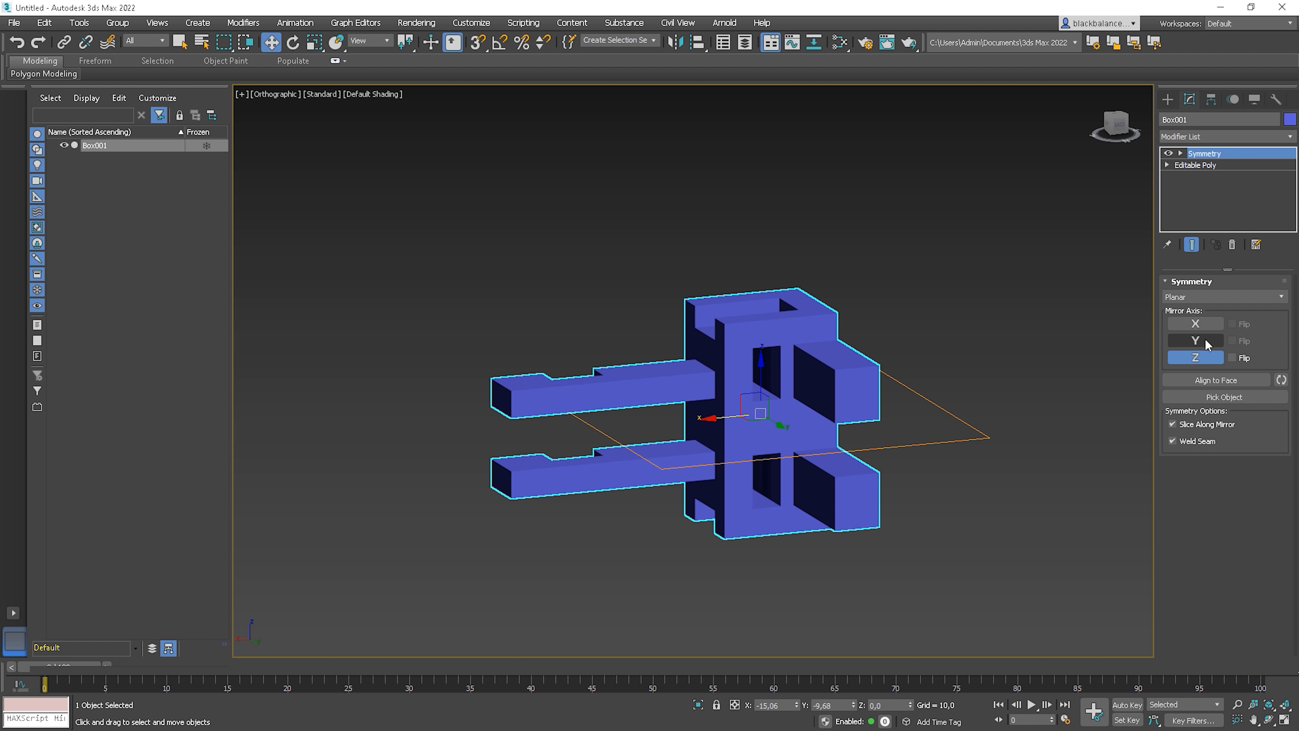
Step: Enable X and Y mirror axes as well, trying and undoing Flip on Y
left_click(1195, 340)
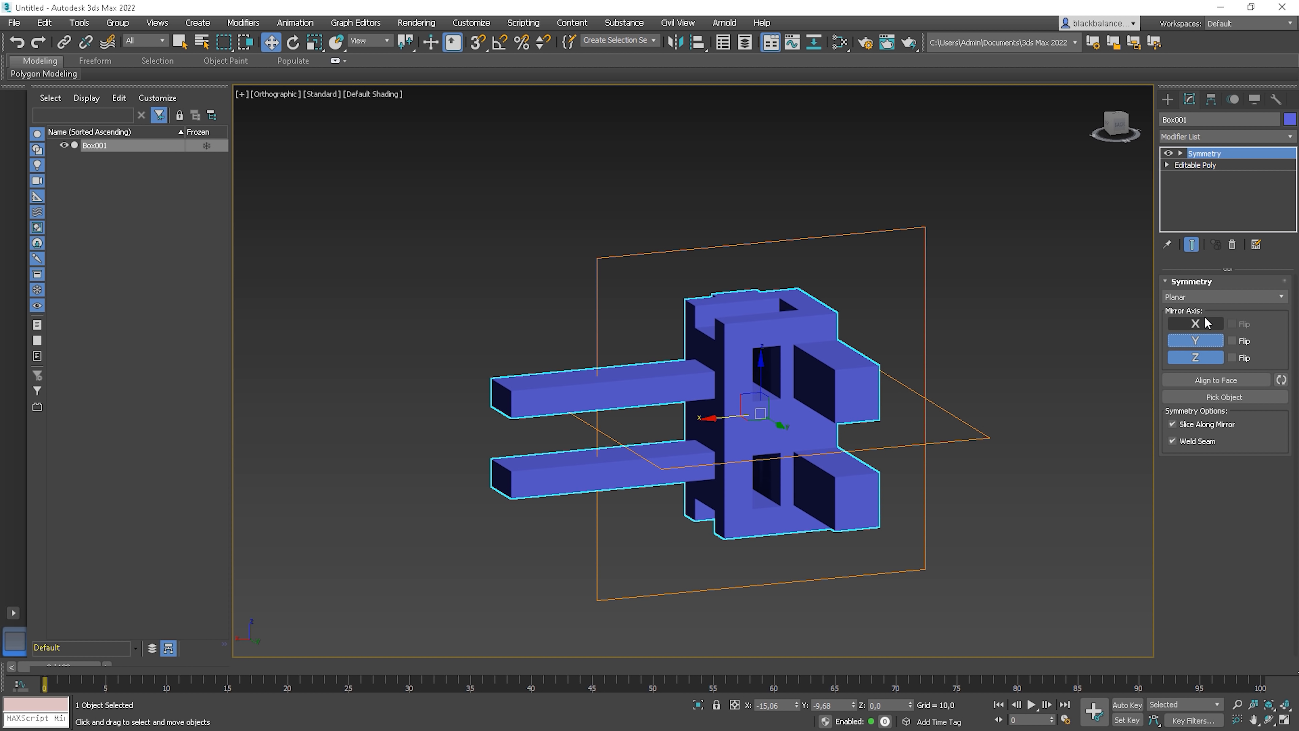
left_click(1193, 324)
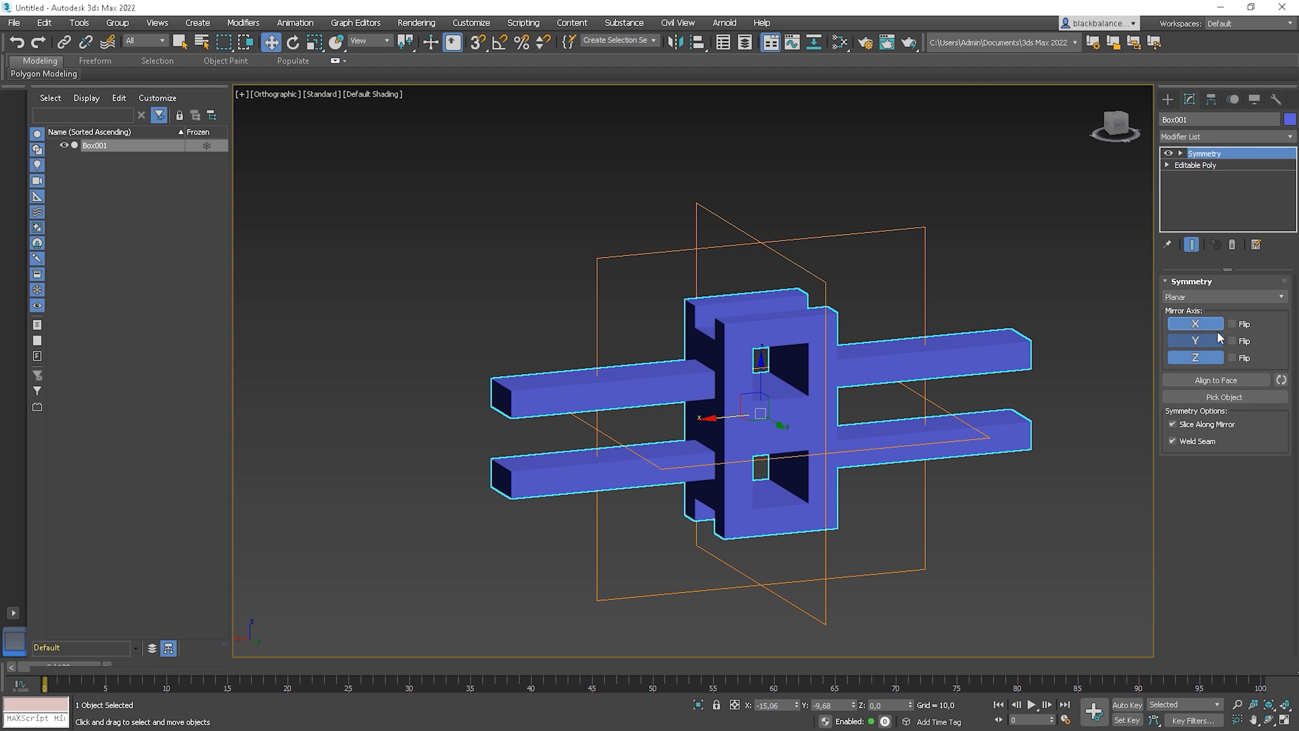
left_click(1234, 340)
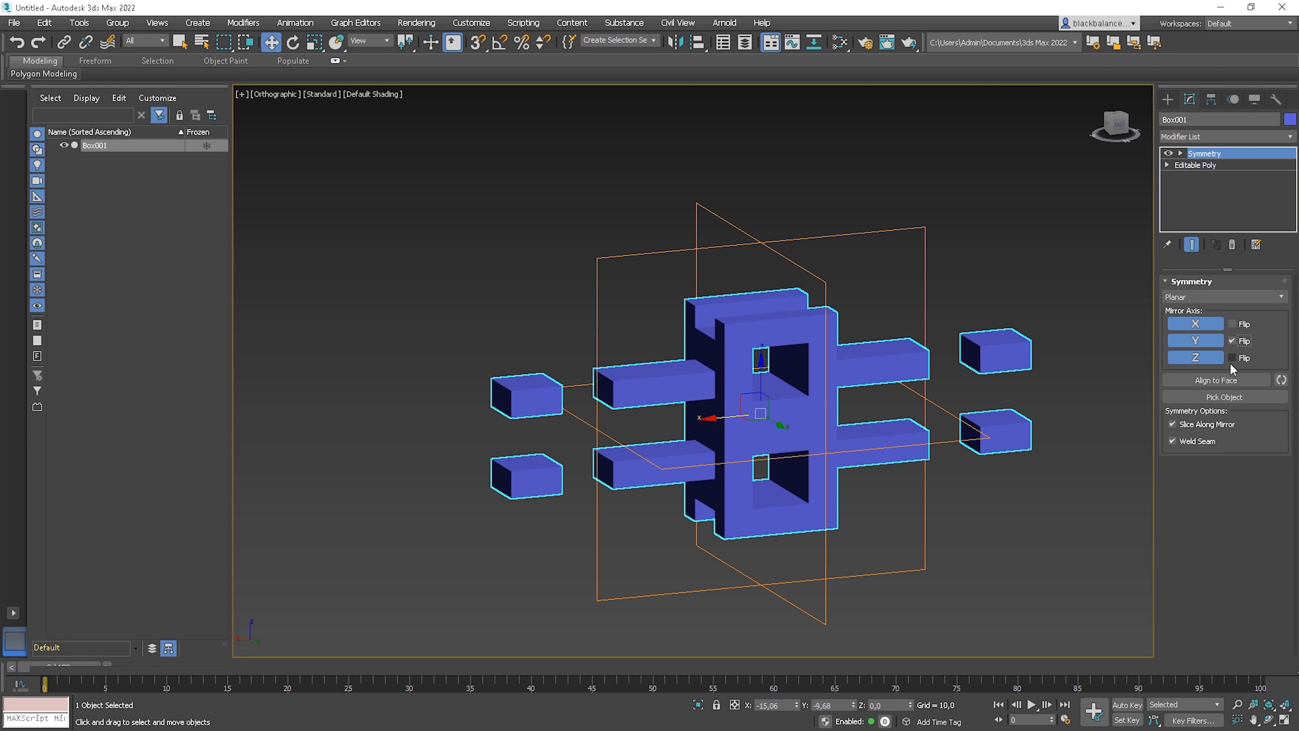
left_click(1233, 341)
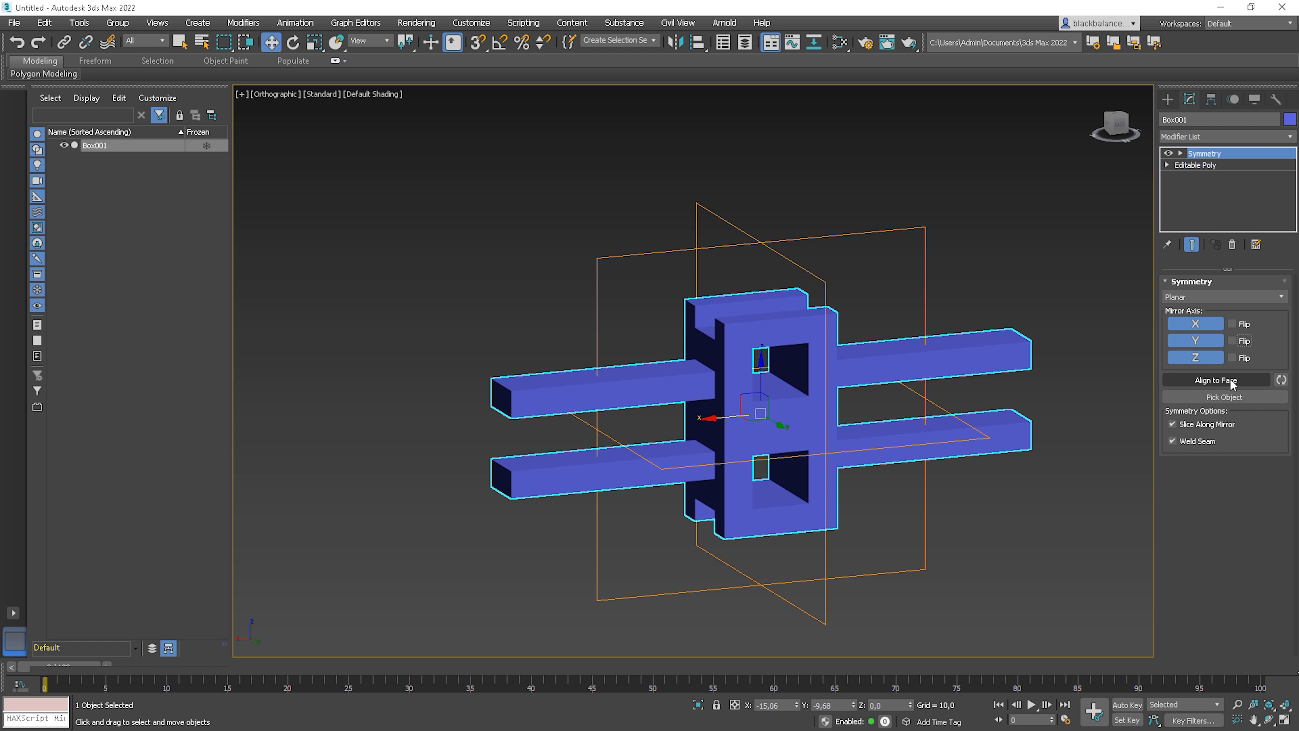
mouse_move(1208, 327)
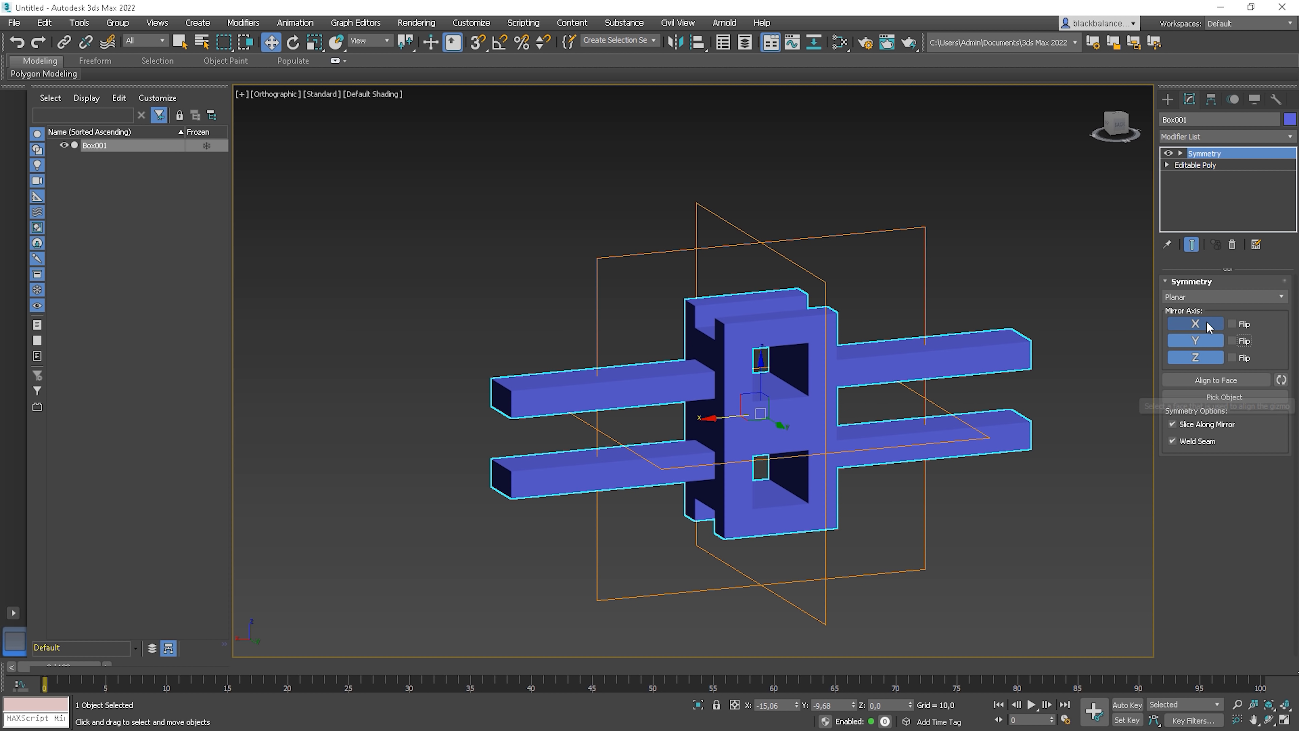
Step: Turn off the extra mirror axes, leaving one, and switch to the Create panel
left_click(1195, 357)
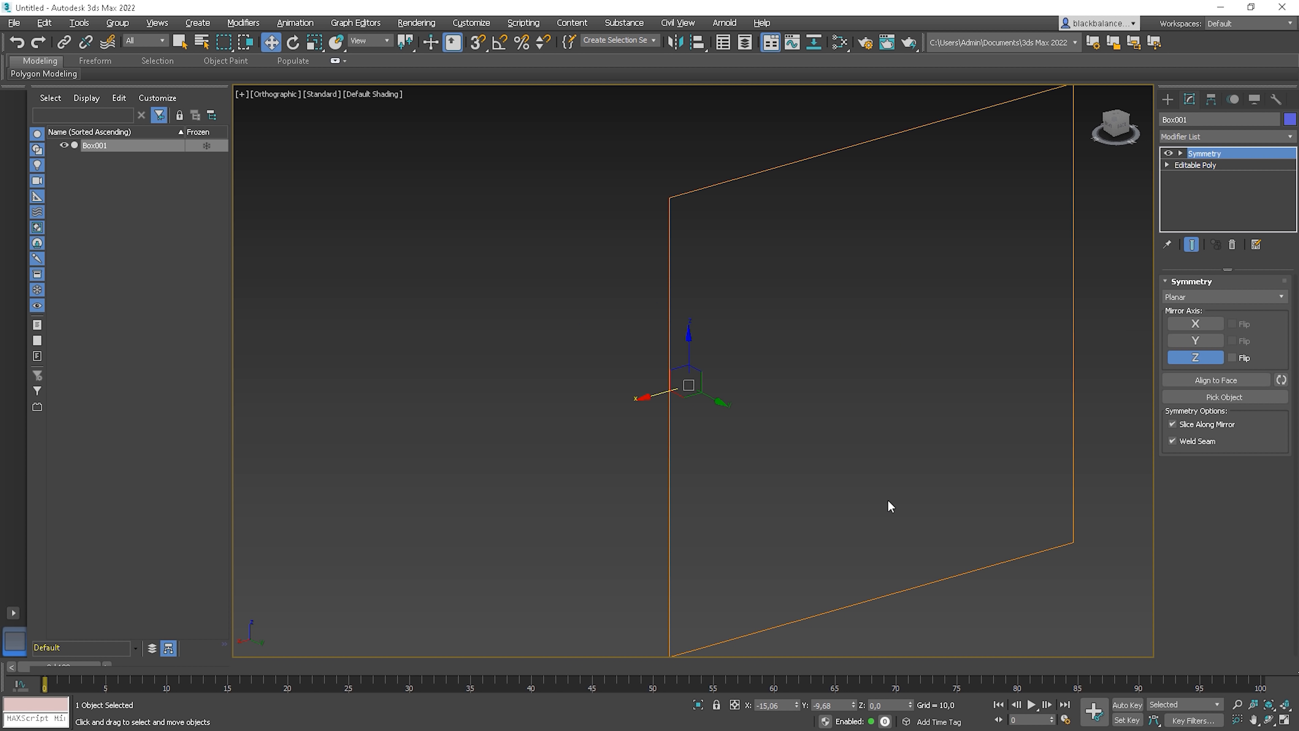
mouse_move(852, 167)
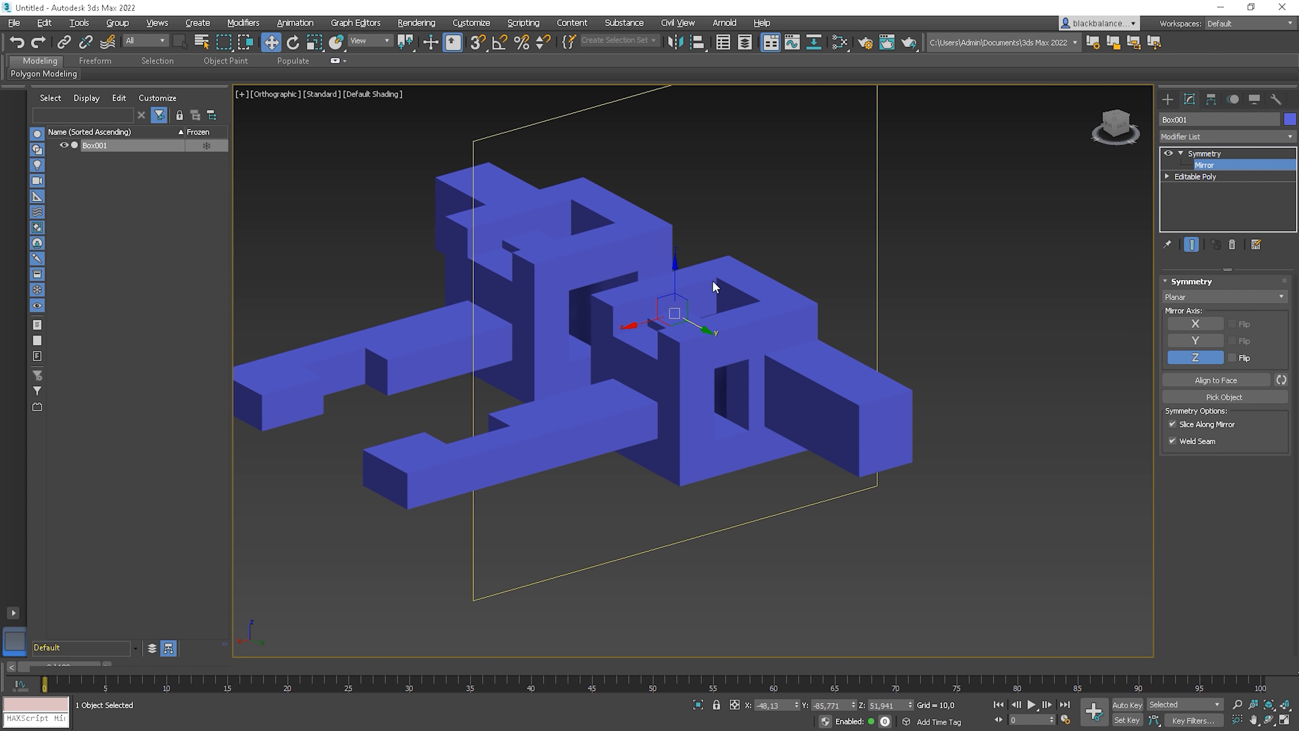
mouse_move(1062, 390)
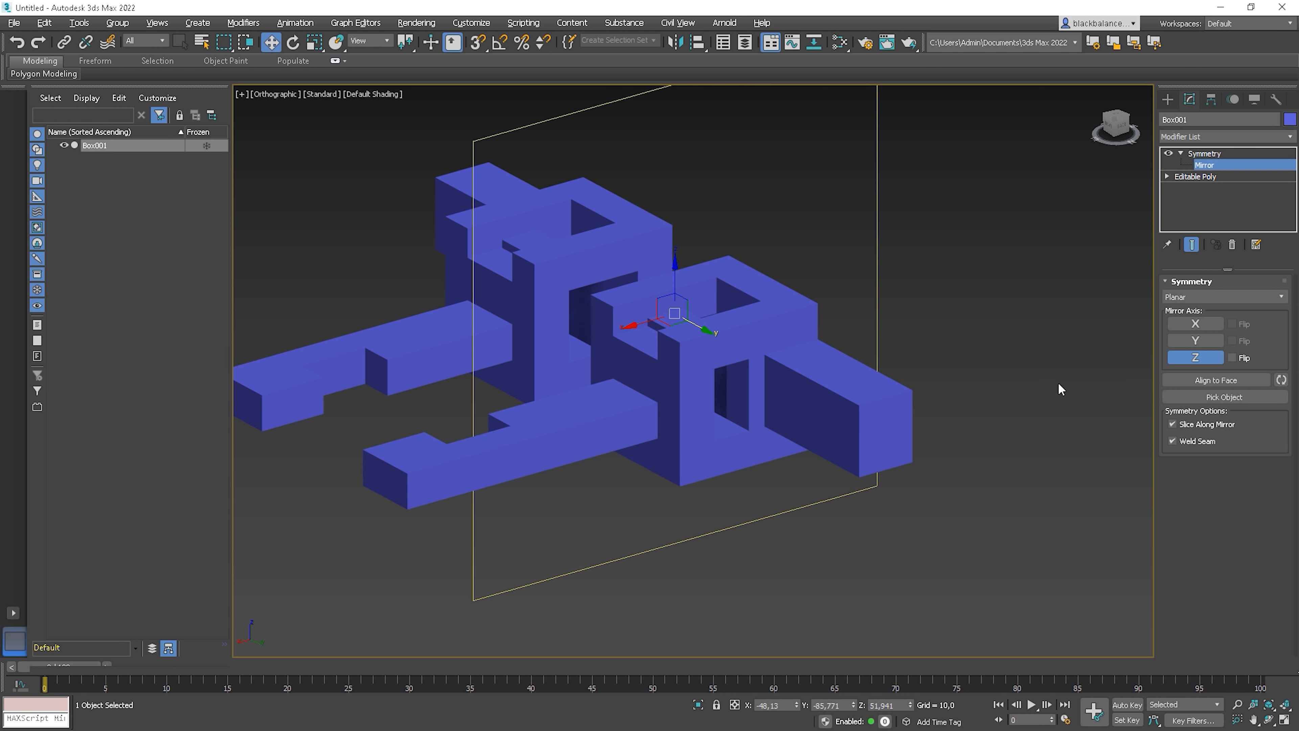
left_click(1225, 397)
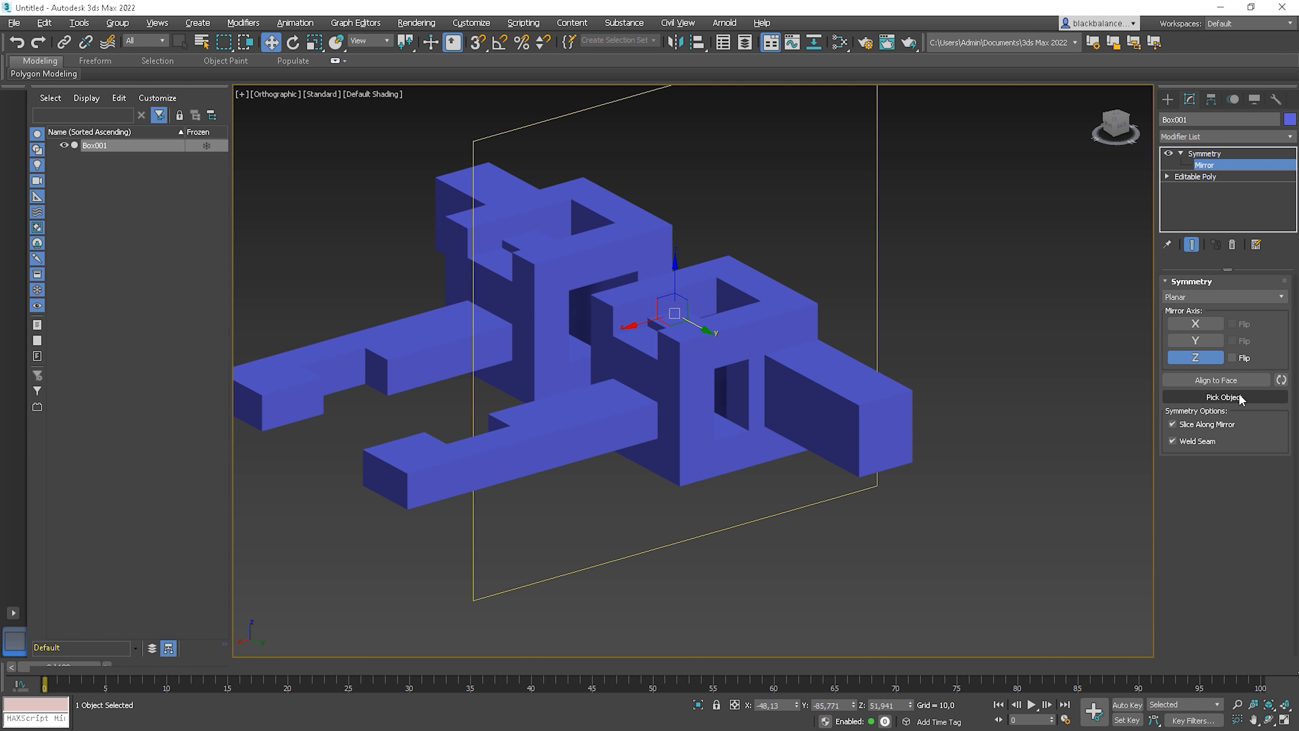
mouse_move(1225, 398)
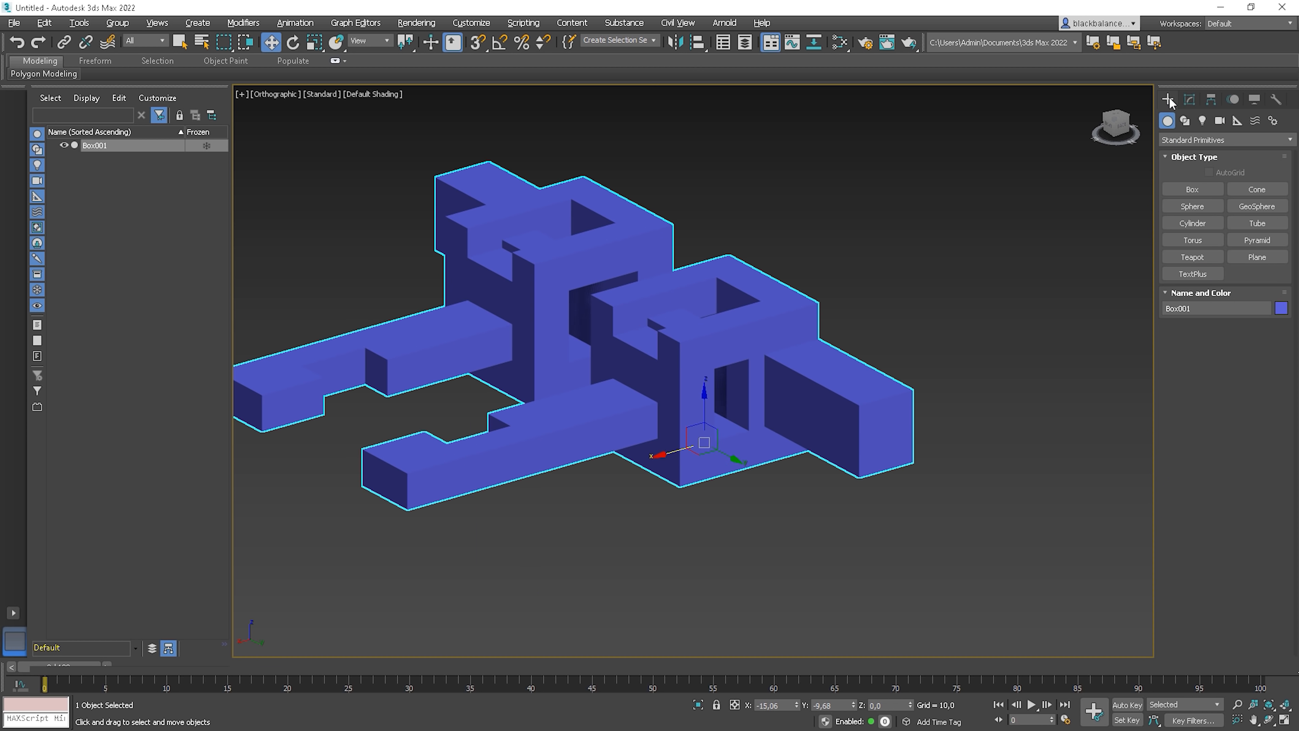
Step: Place a Point helper to the right of the model
left_click(1237, 121)
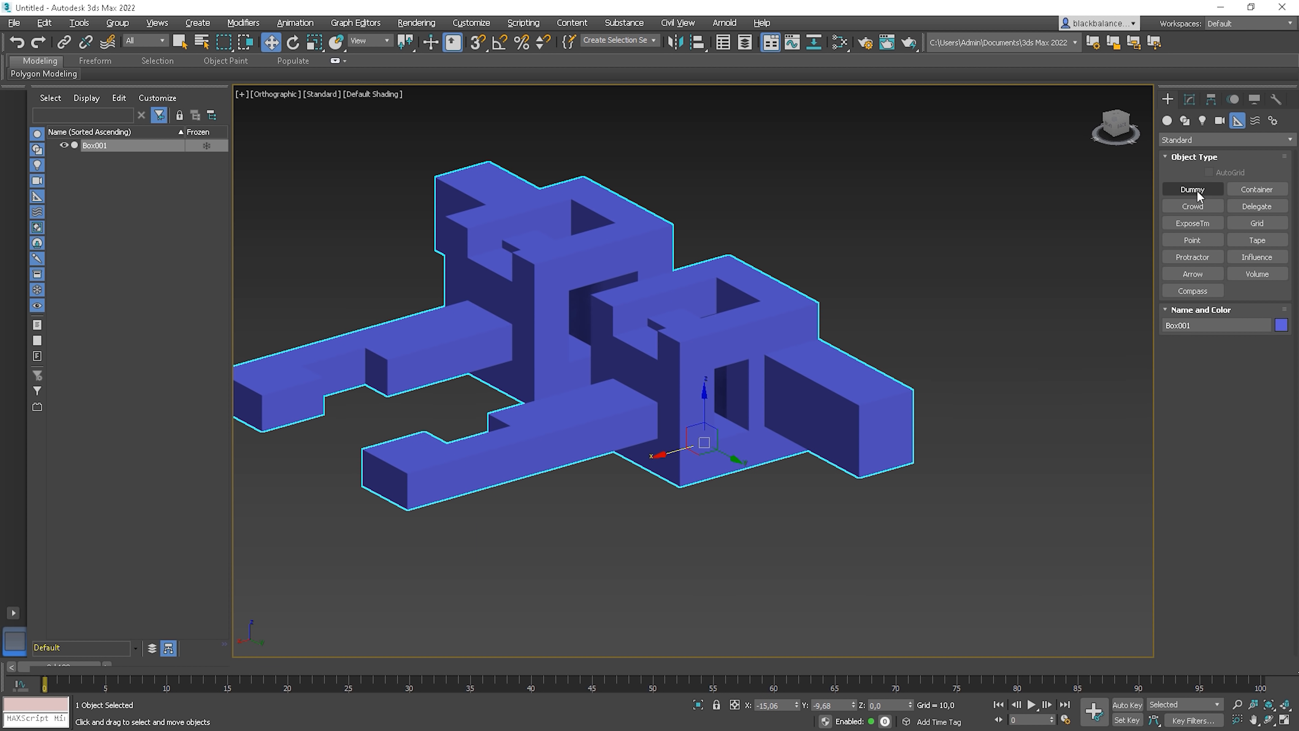
left_click(1192, 240)
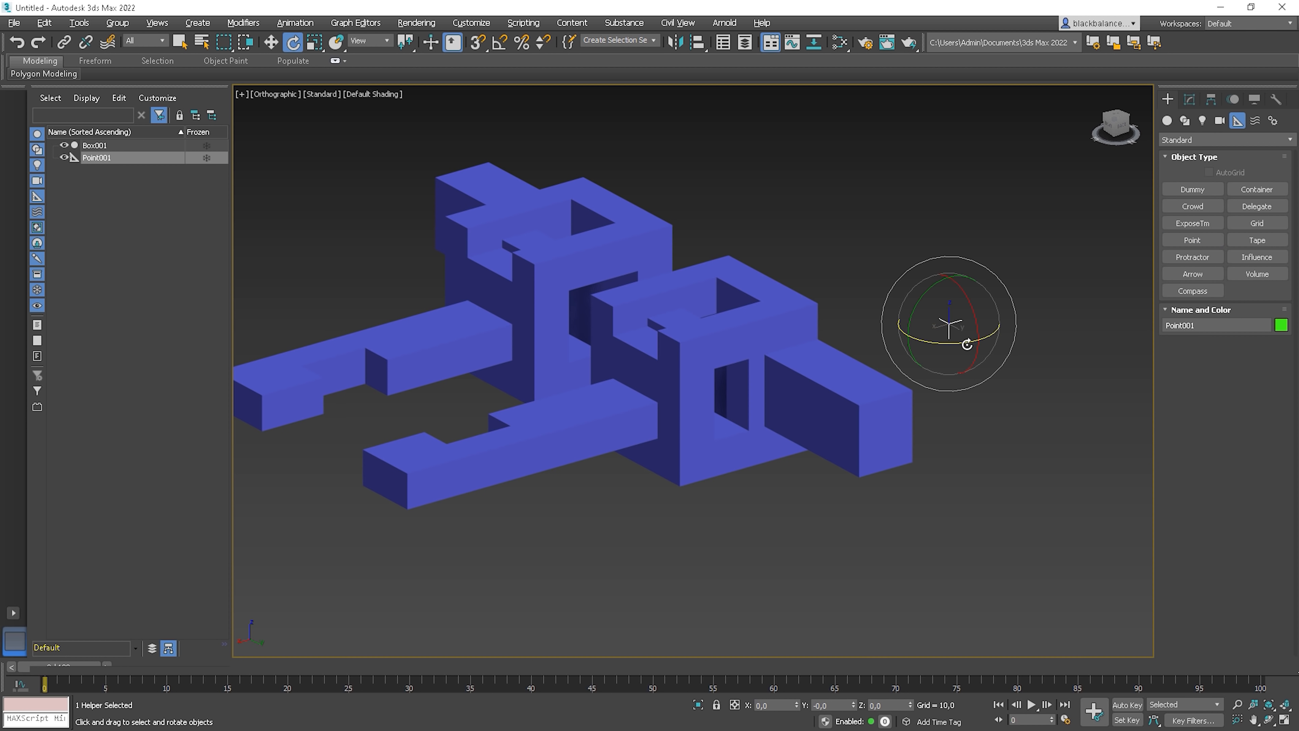
left_click_drag(950, 323, 961, 298)
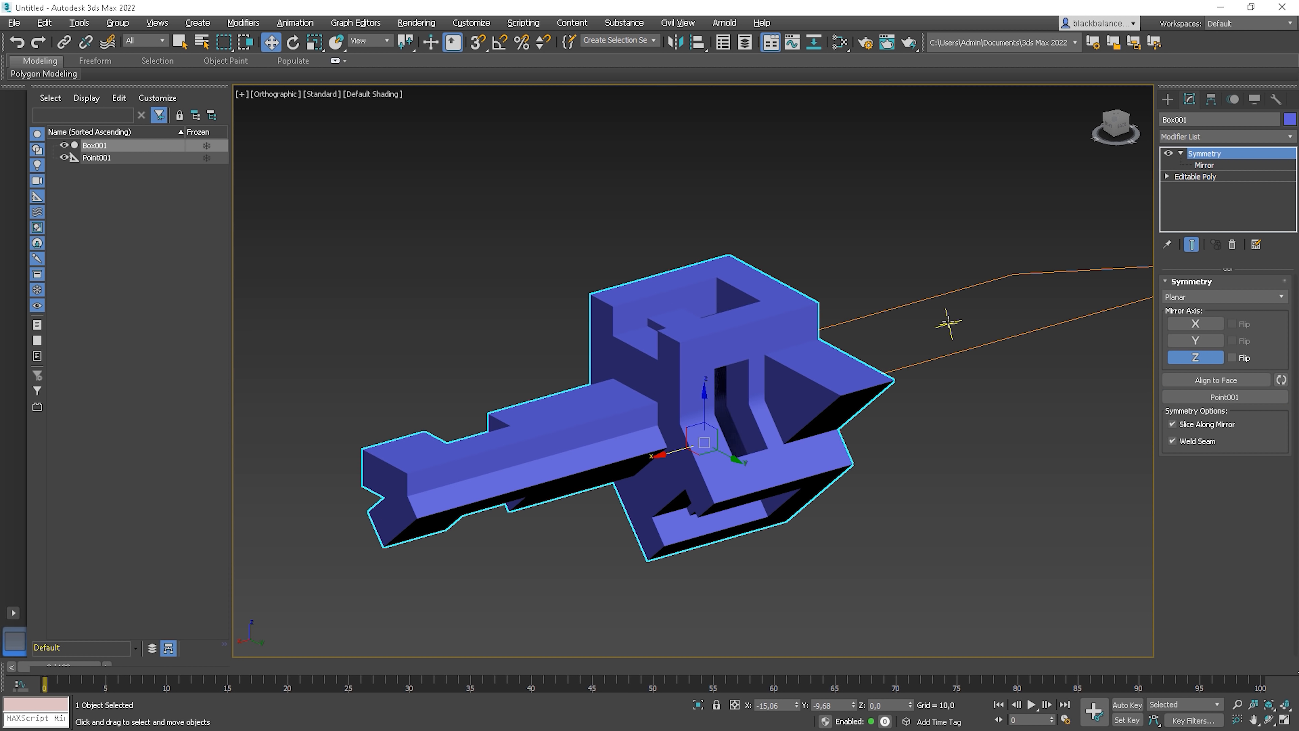
mouse_move(724, 388)
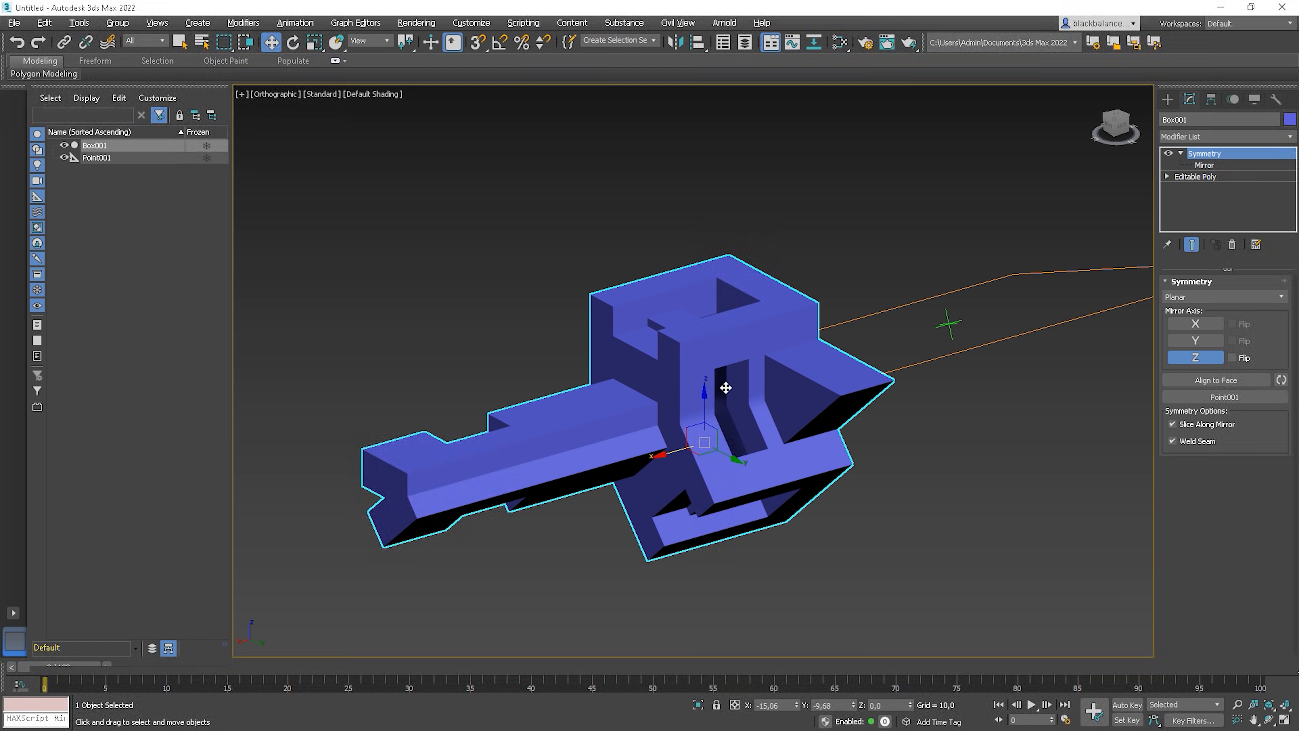
mouse_move(859, 384)
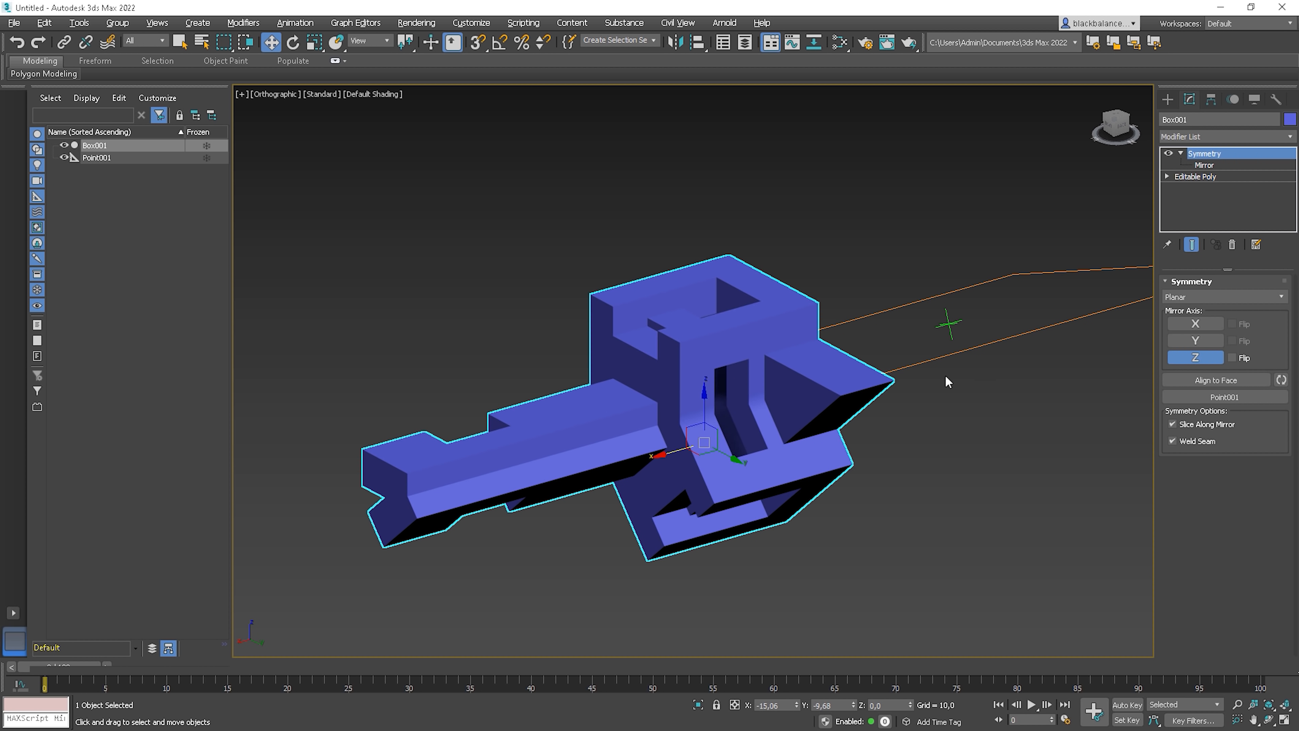
Step: Toggle Slice Along Mirror off and on in the block's Symmetry
left_click(1173, 424)
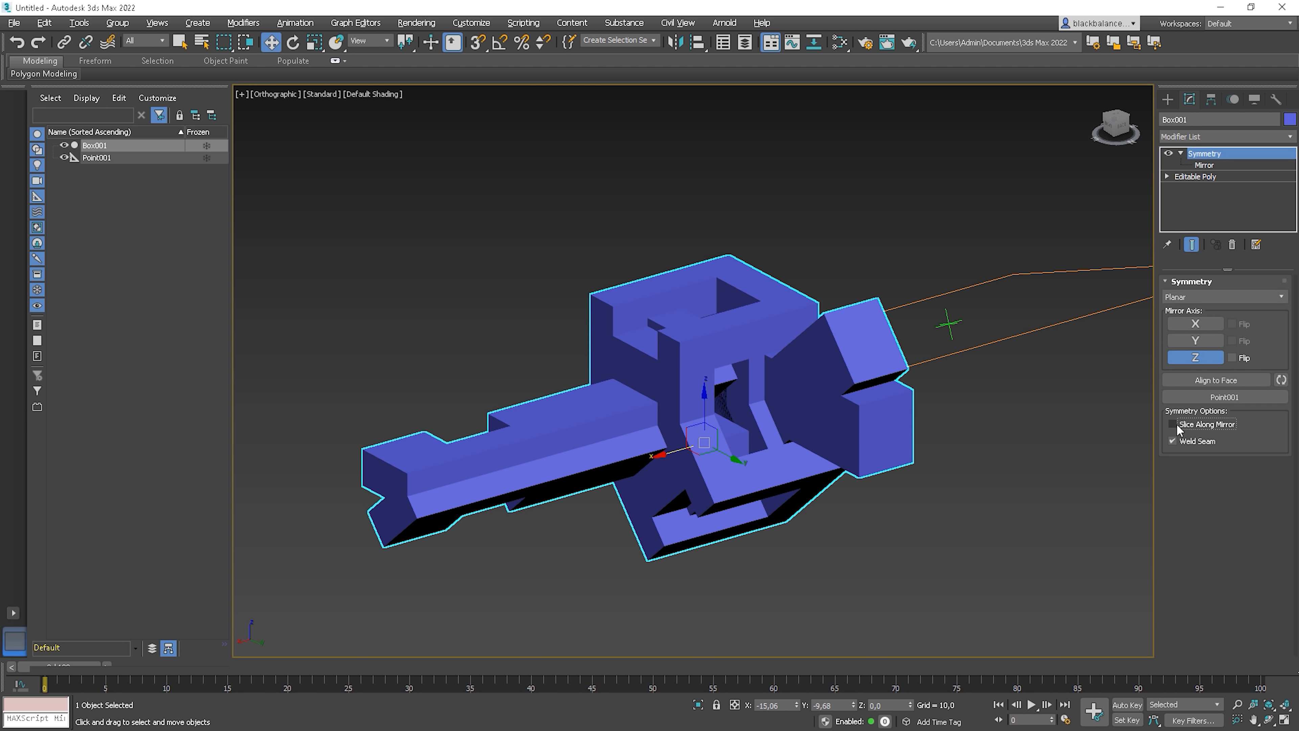
left_click(1171, 424)
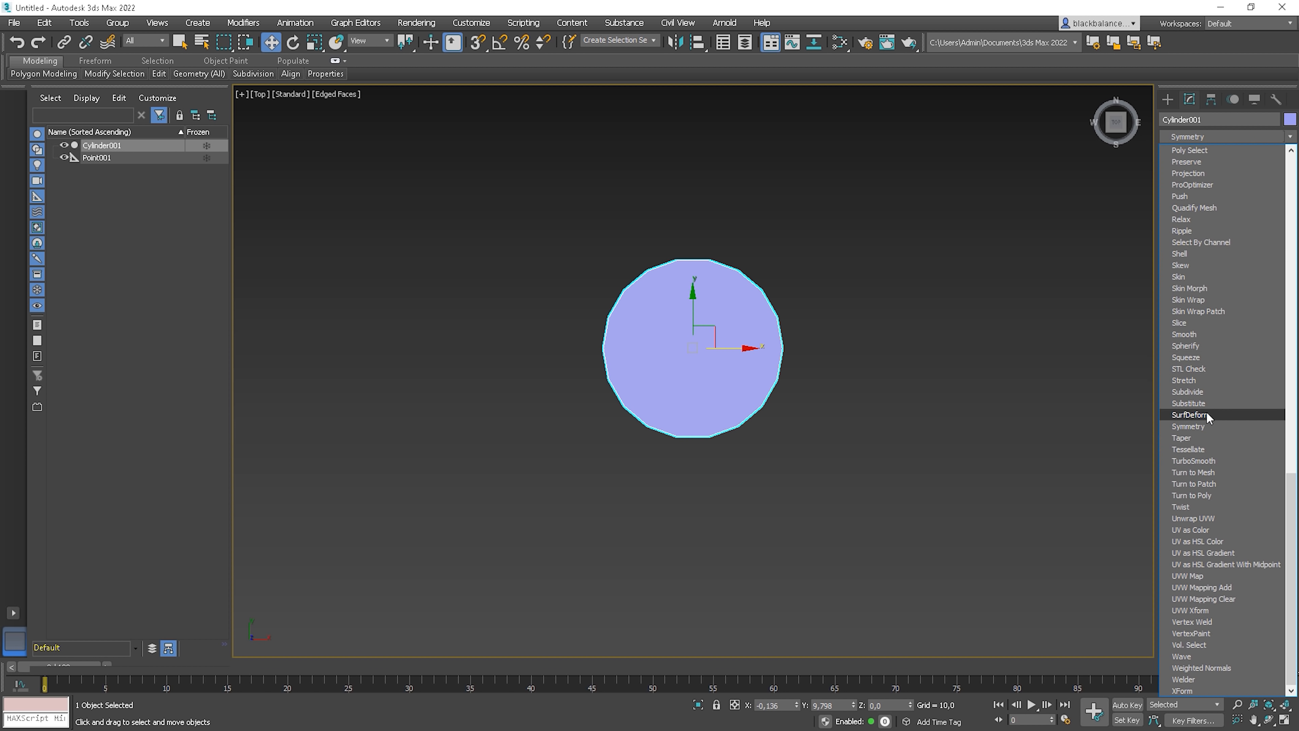
Step: Add a Symmetry modifier to the cylinder and switch it to Radial
left_click(1188, 426)
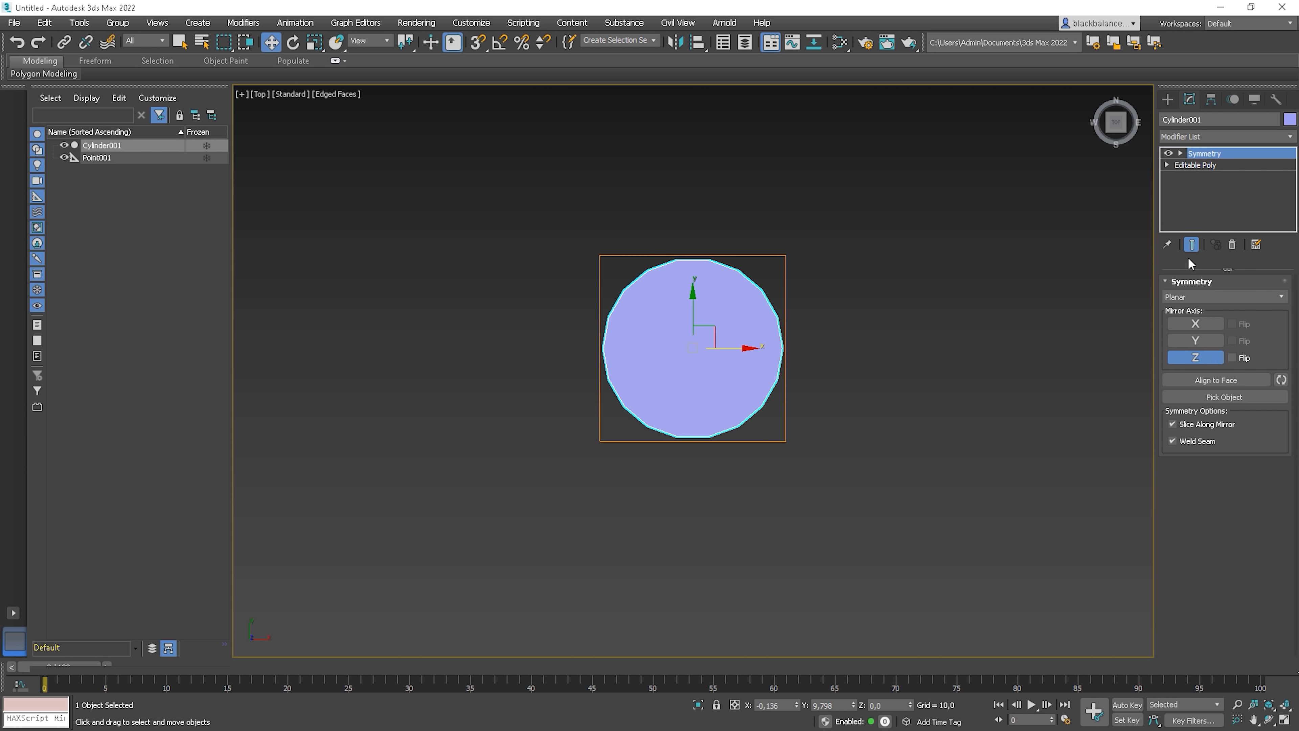
left_click(1225, 296)
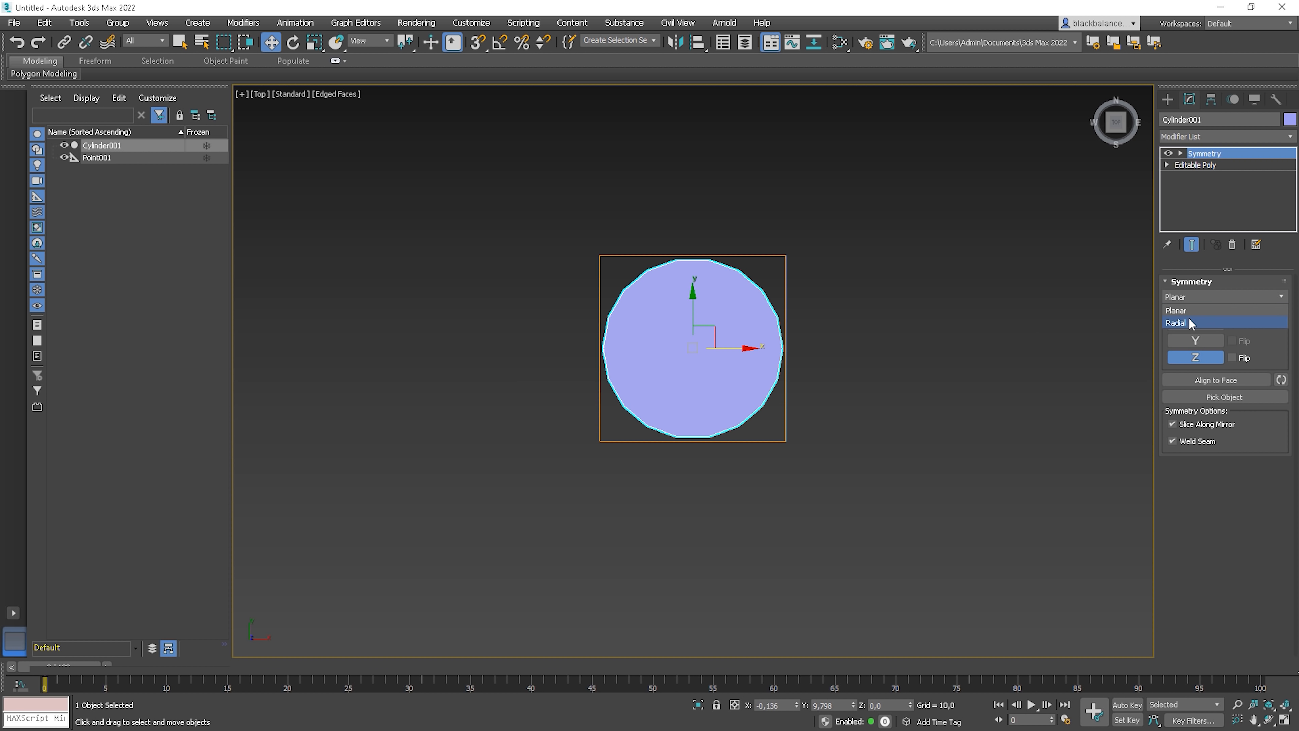
left_click(1176, 323)
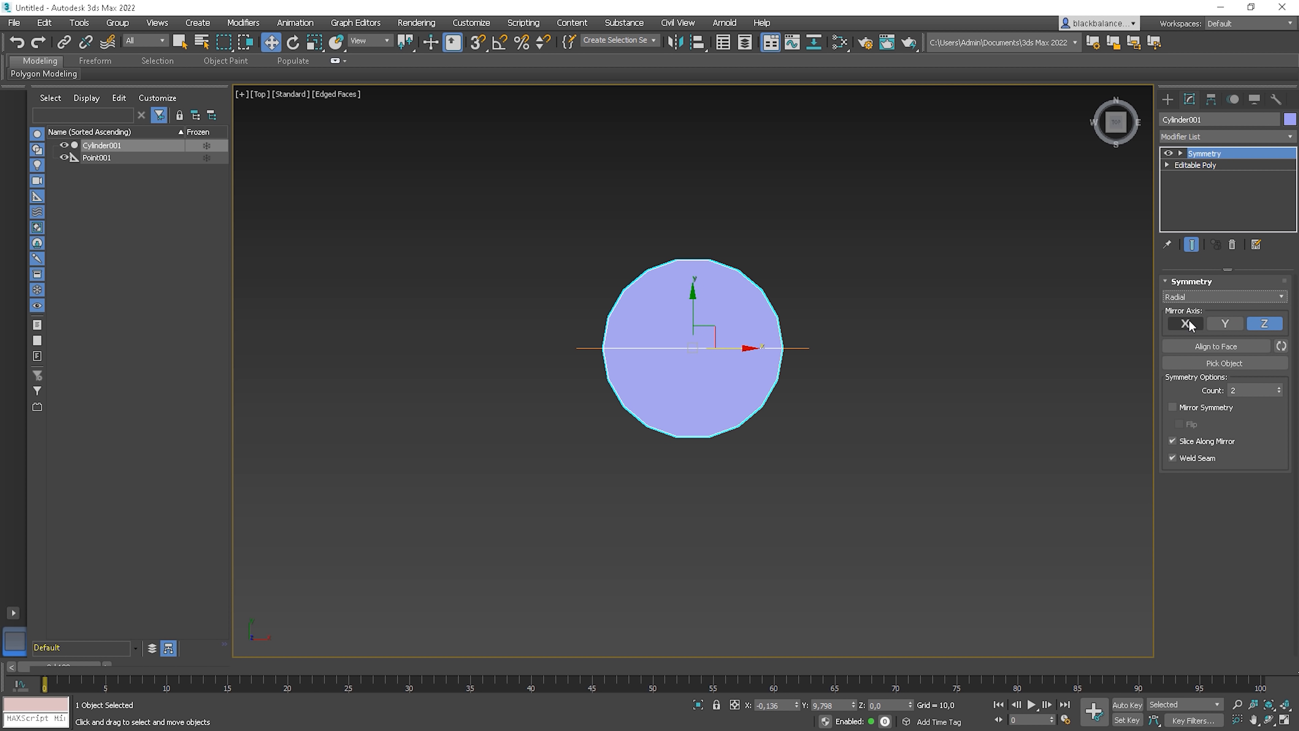
left_click(1185, 324)
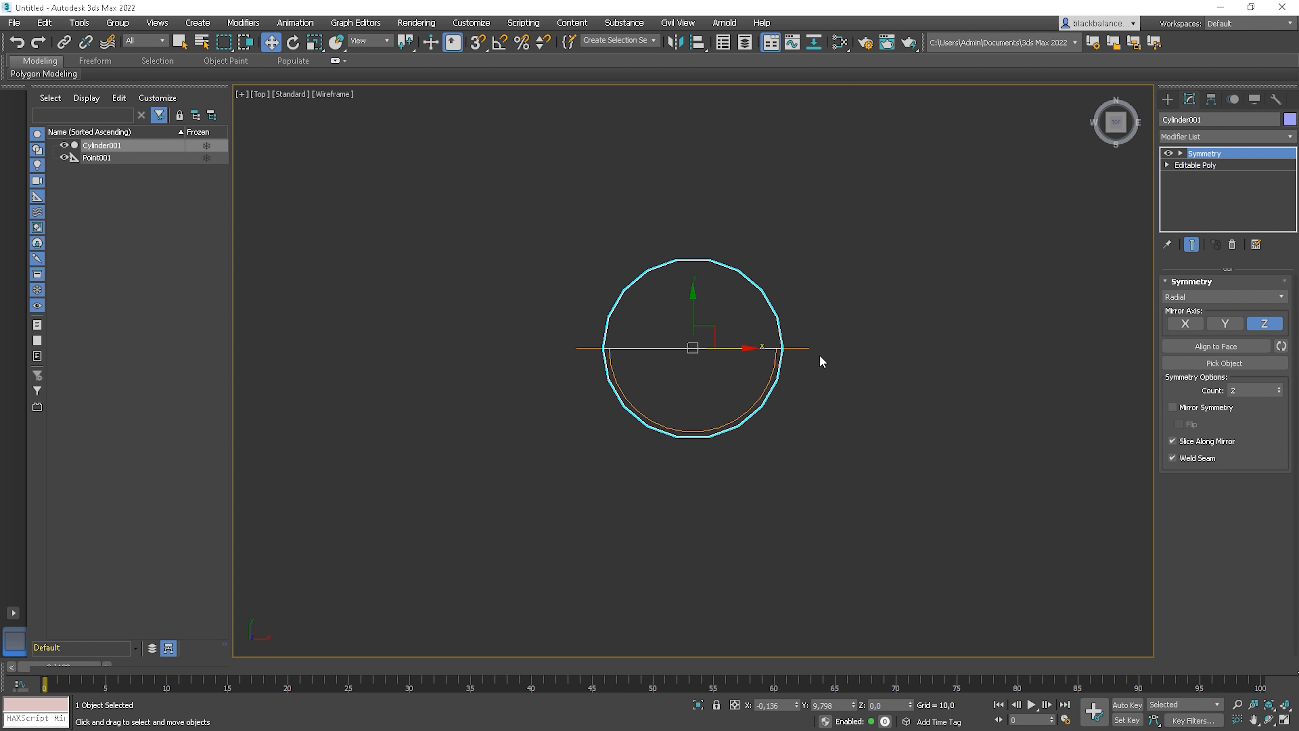
Step: Try Y and X, settle on Z as the radial mirror axis, and select the Mirror sub-object
left_click(1225, 324)
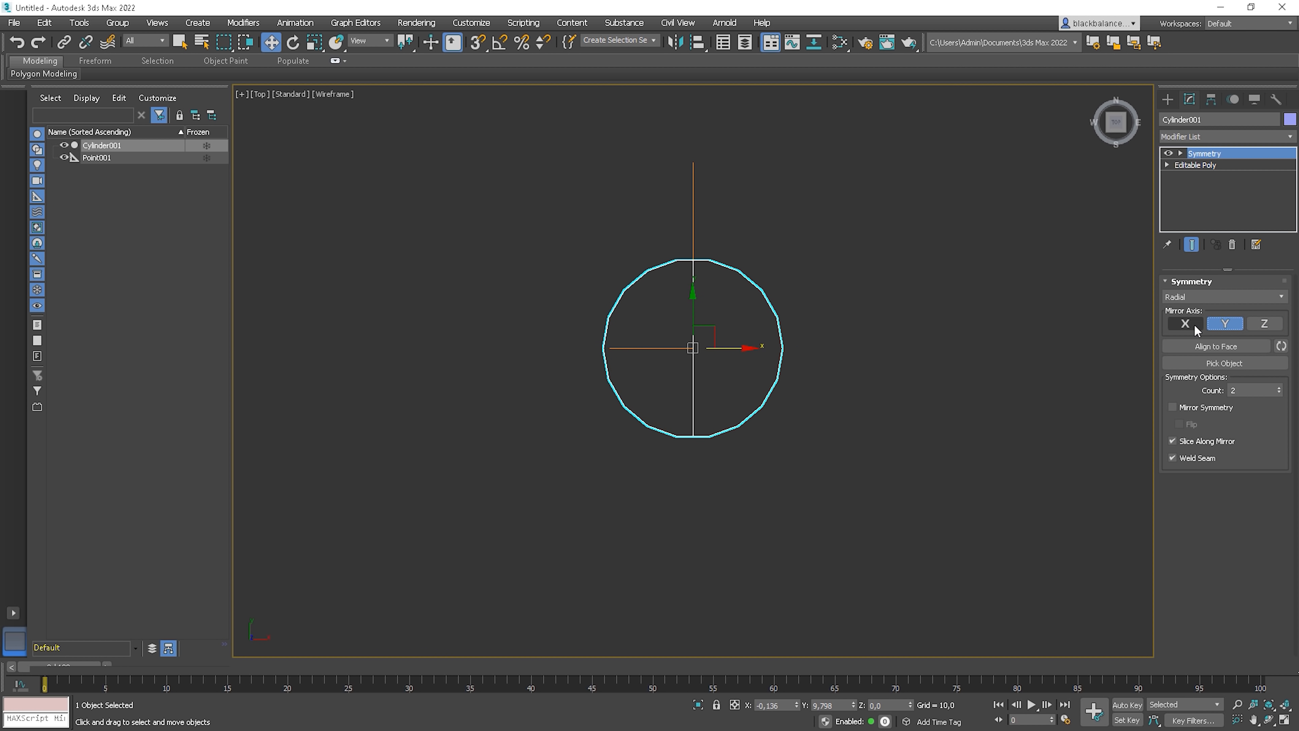
left_click(1185, 324)
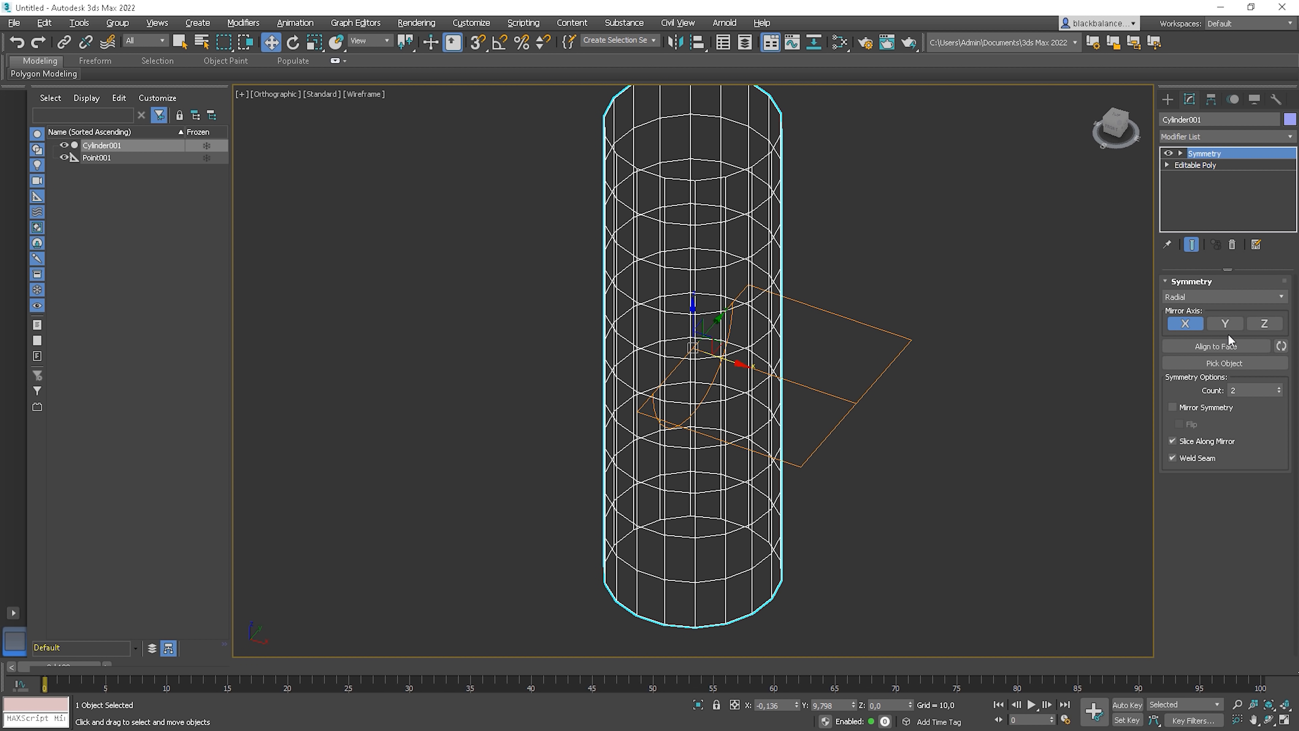
left_click(1225, 324)
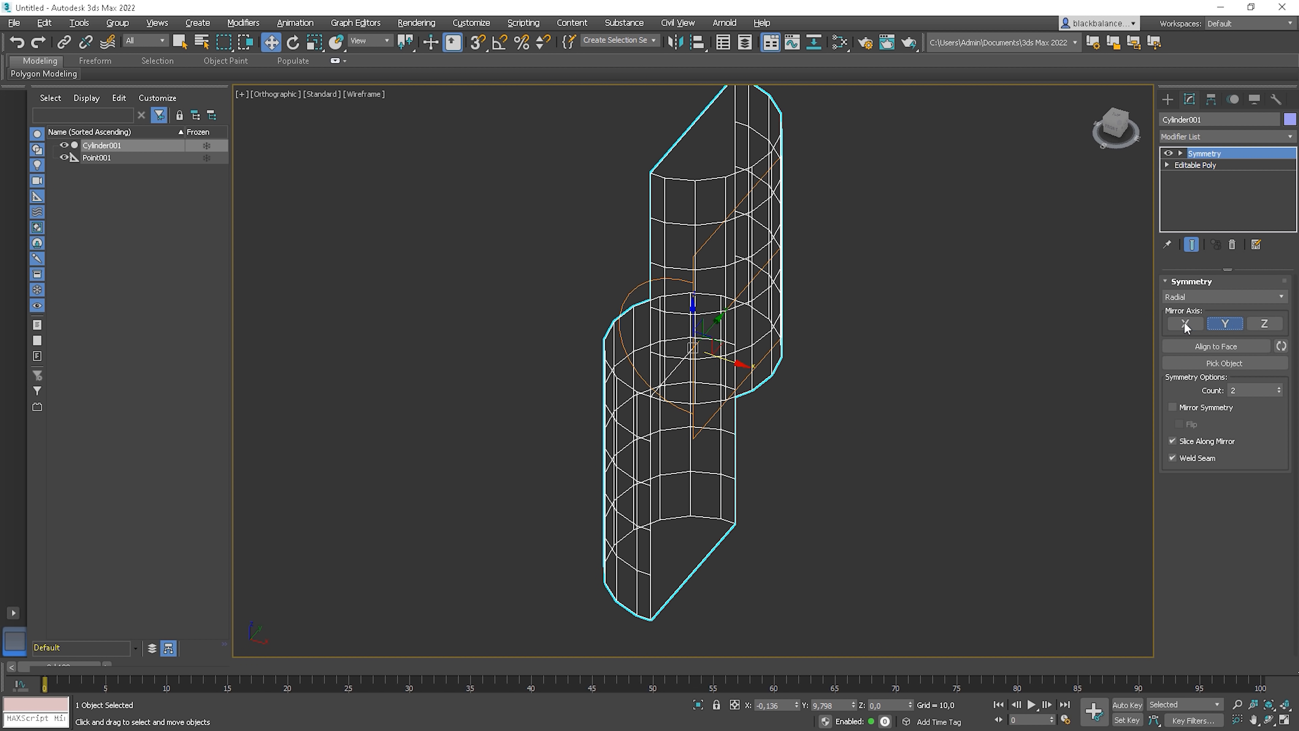
left_click(1263, 323)
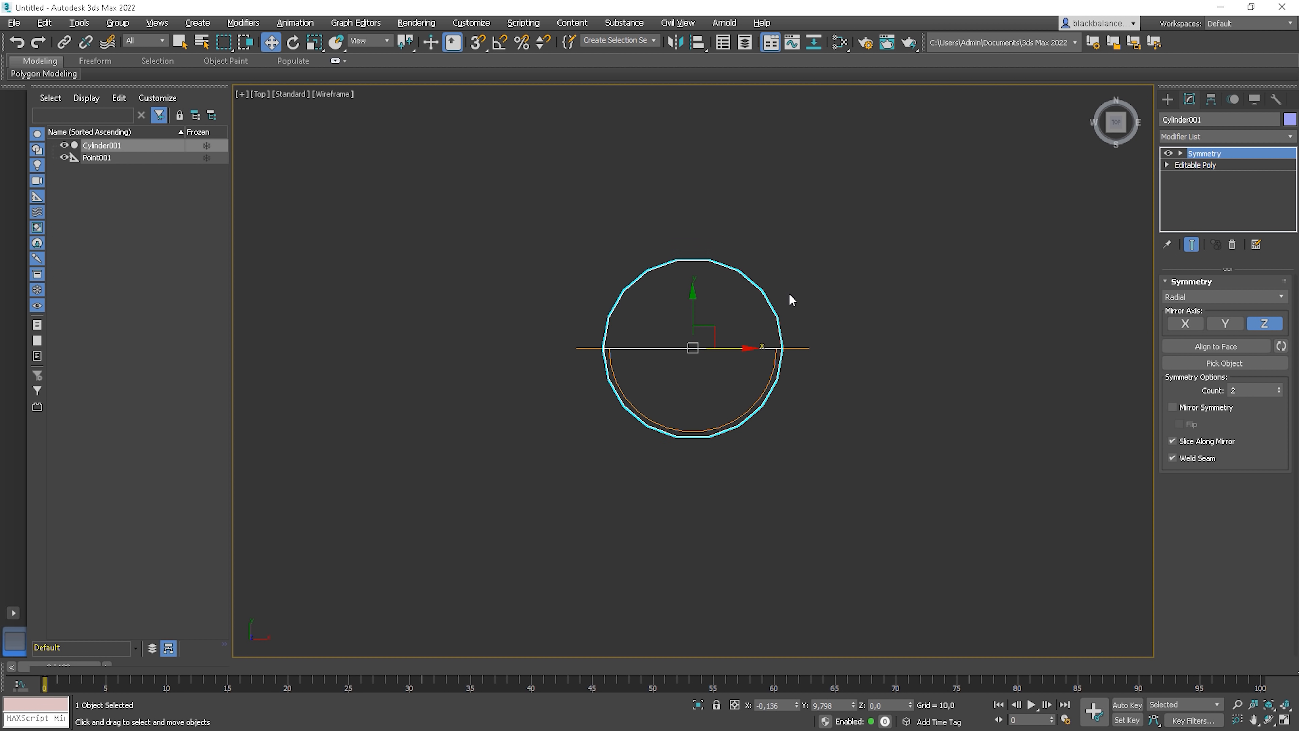
left_click(1225, 363)
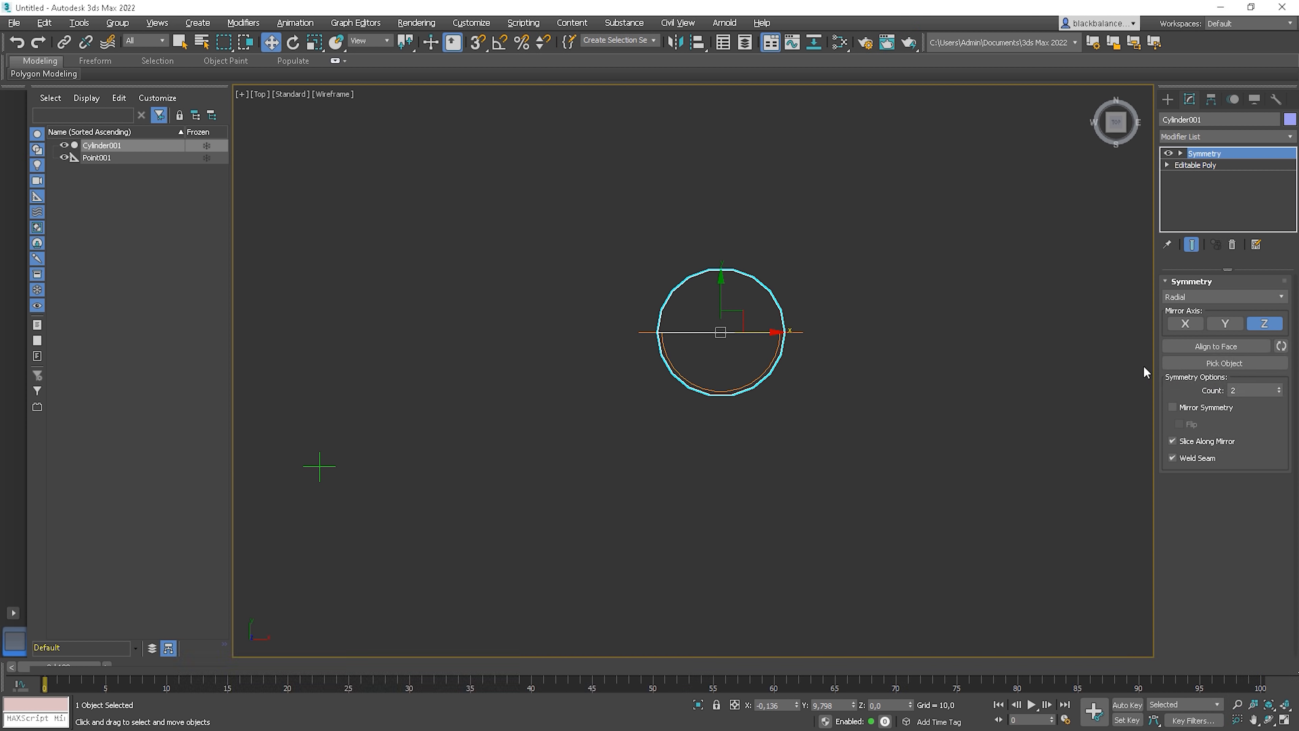
mouse_move(1187, 156)
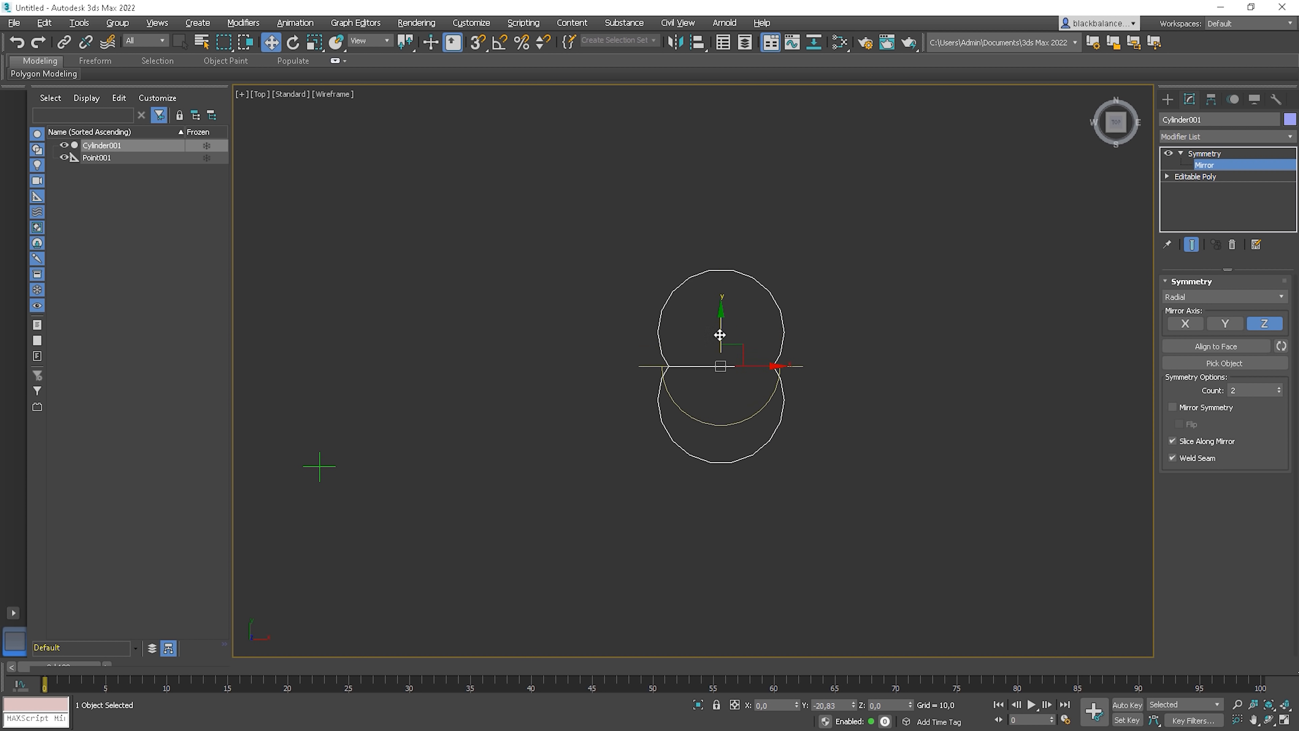
Step: Move the radial mirror away from the cylinder's centre so the copies spread out
left_click_drag(720, 335, 720, 389)
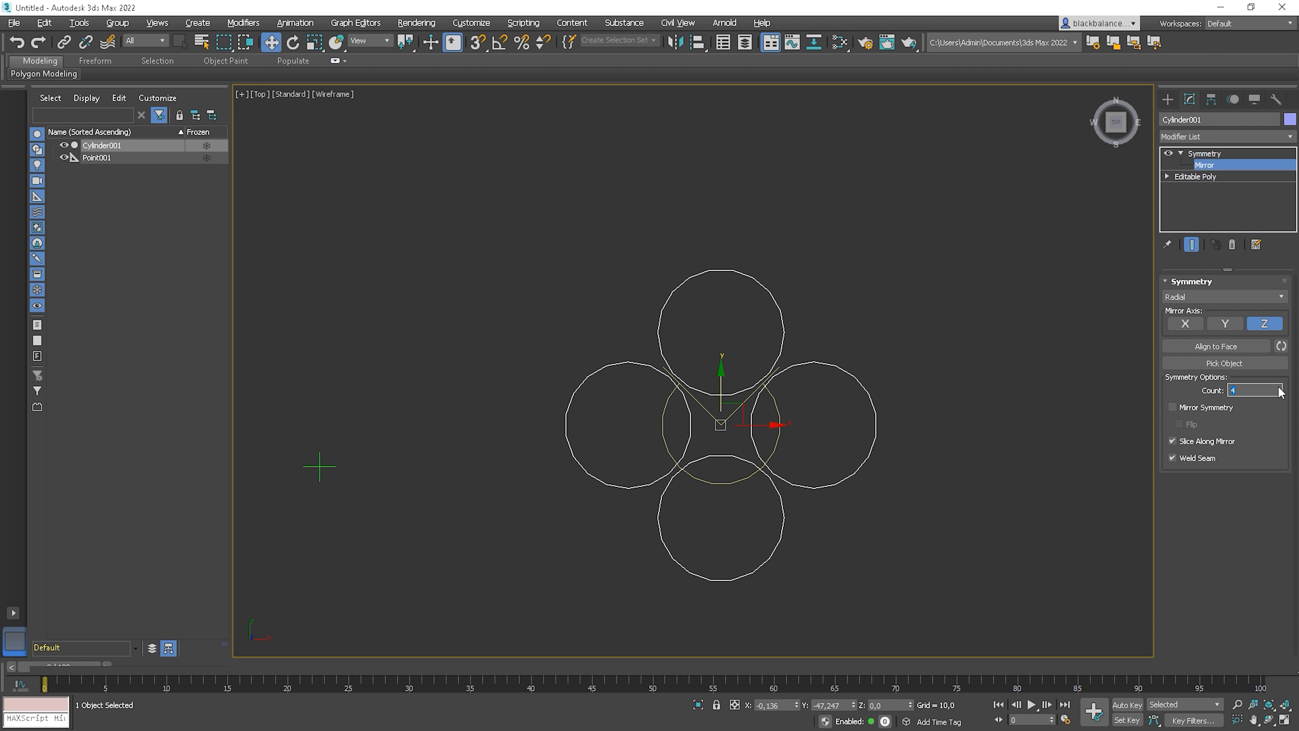
mouse_move(813, 450)
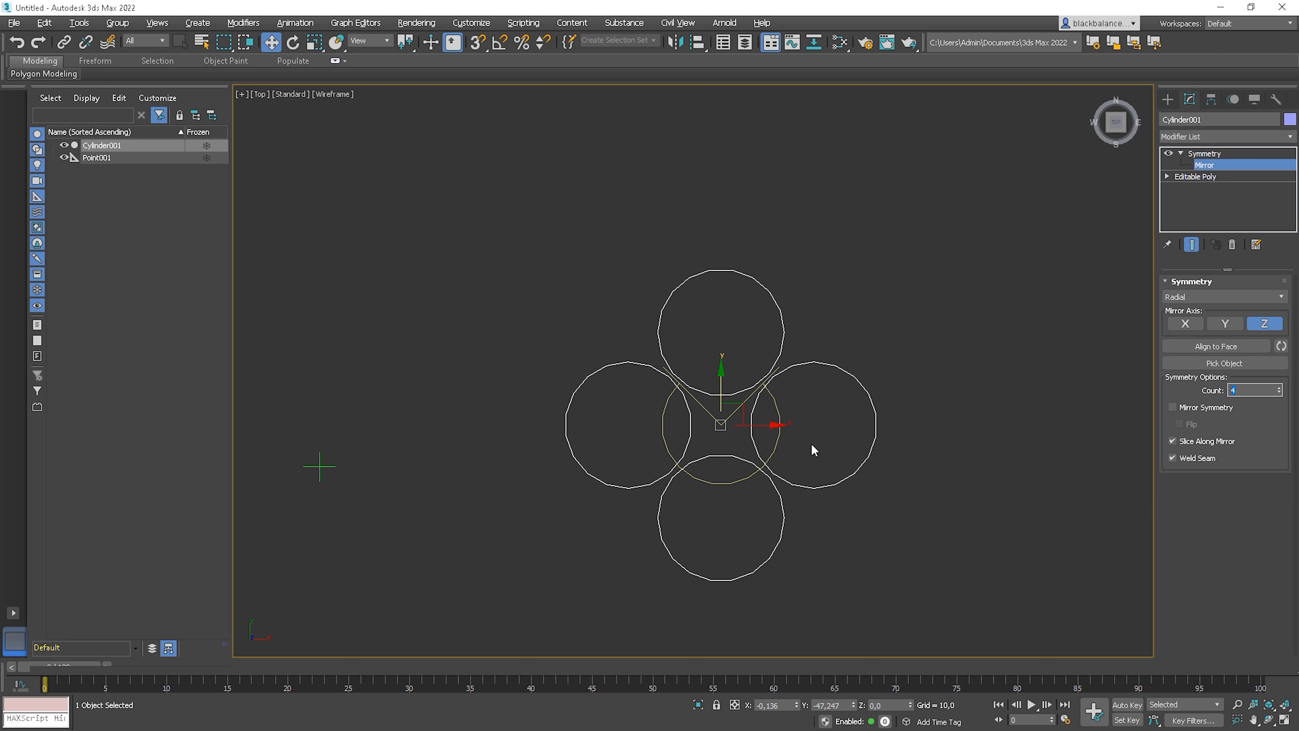
mouse_move(746, 340)
type("5")
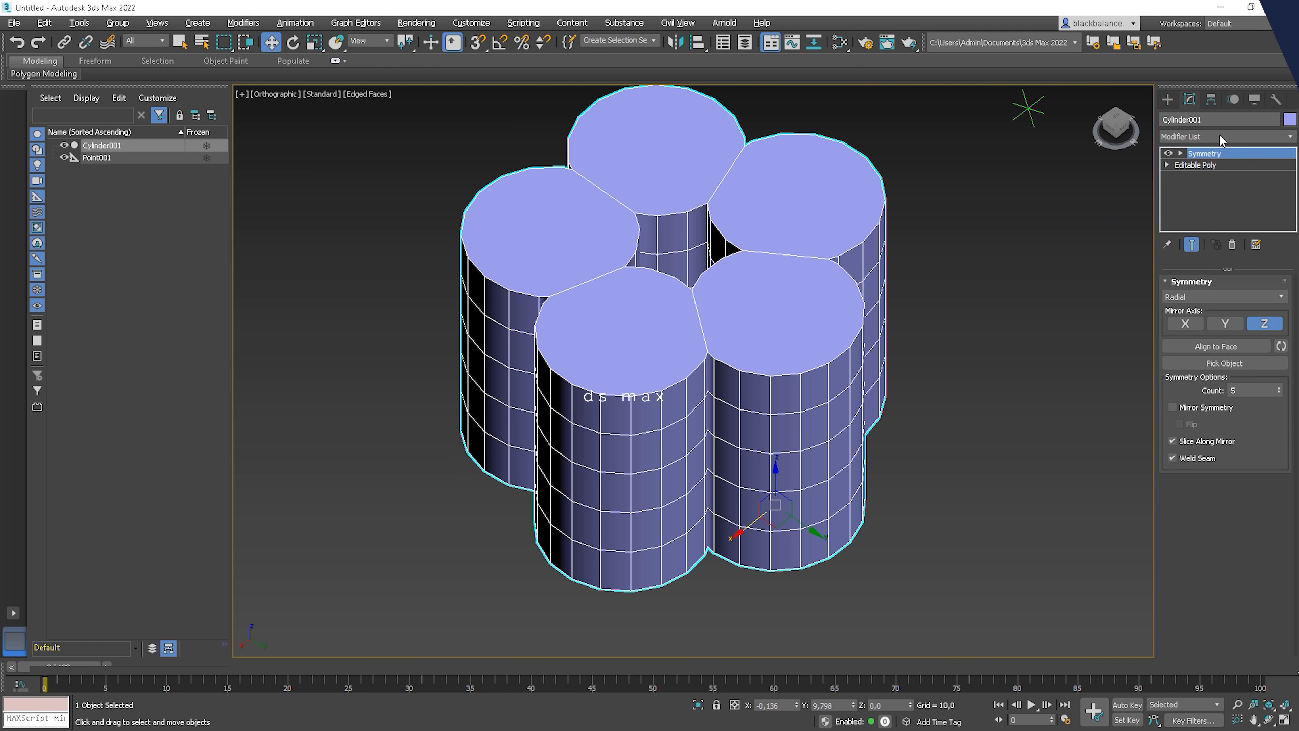
Step: Add a Slice modifier to the flower solid, try another axis, and expand to its Slice Plane
left_click(1219, 137)
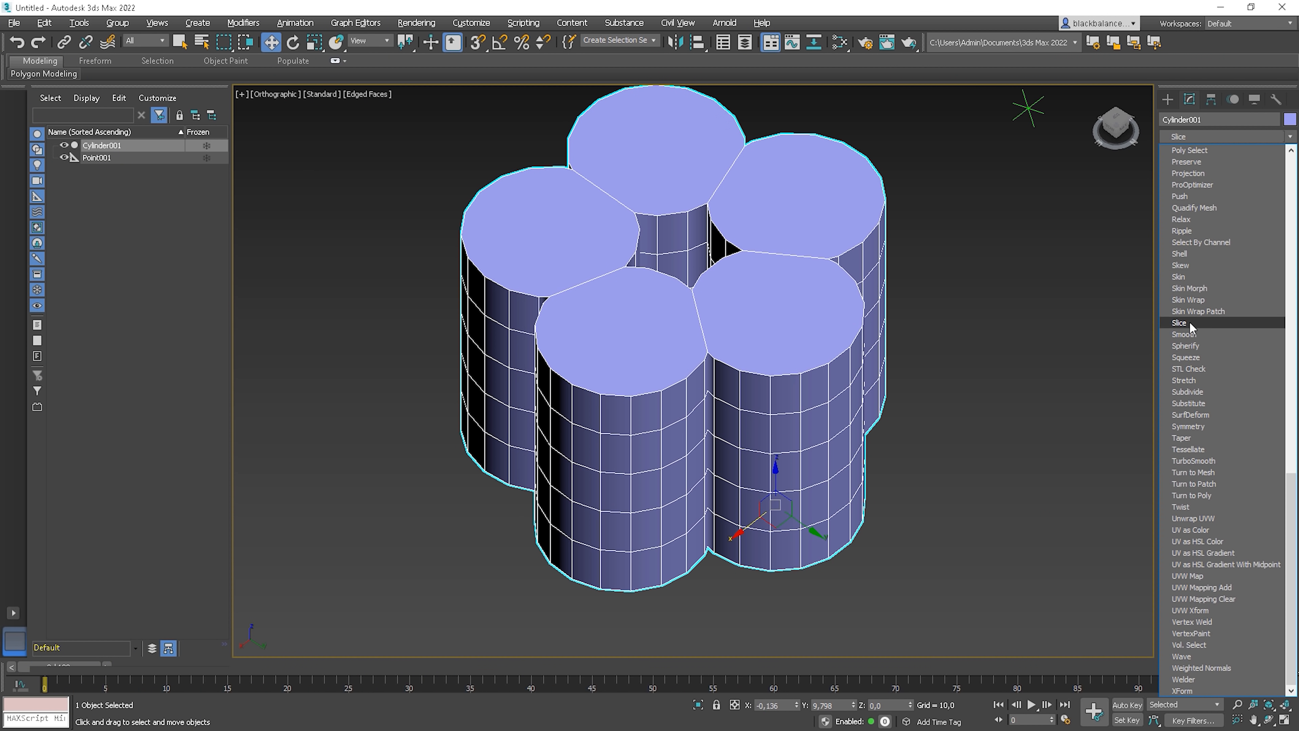
left_click(1181, 322)
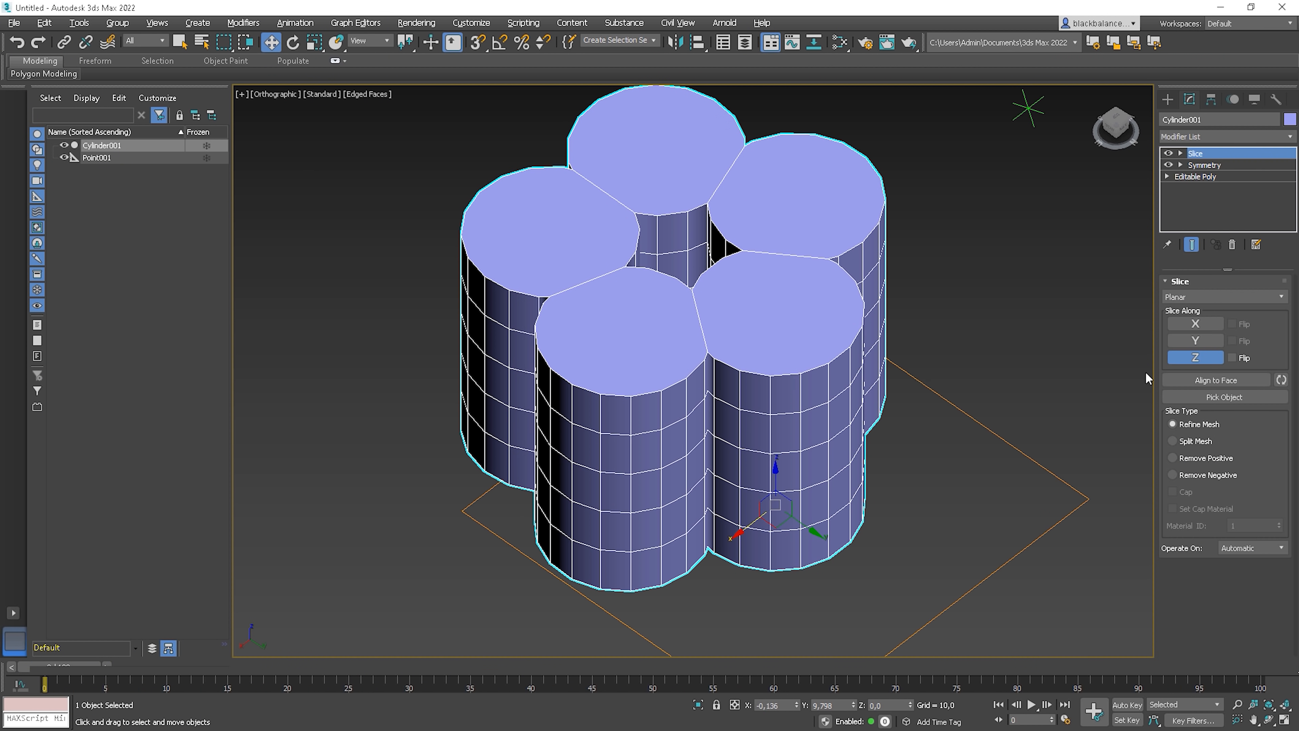
mouse_move(1208, 397)
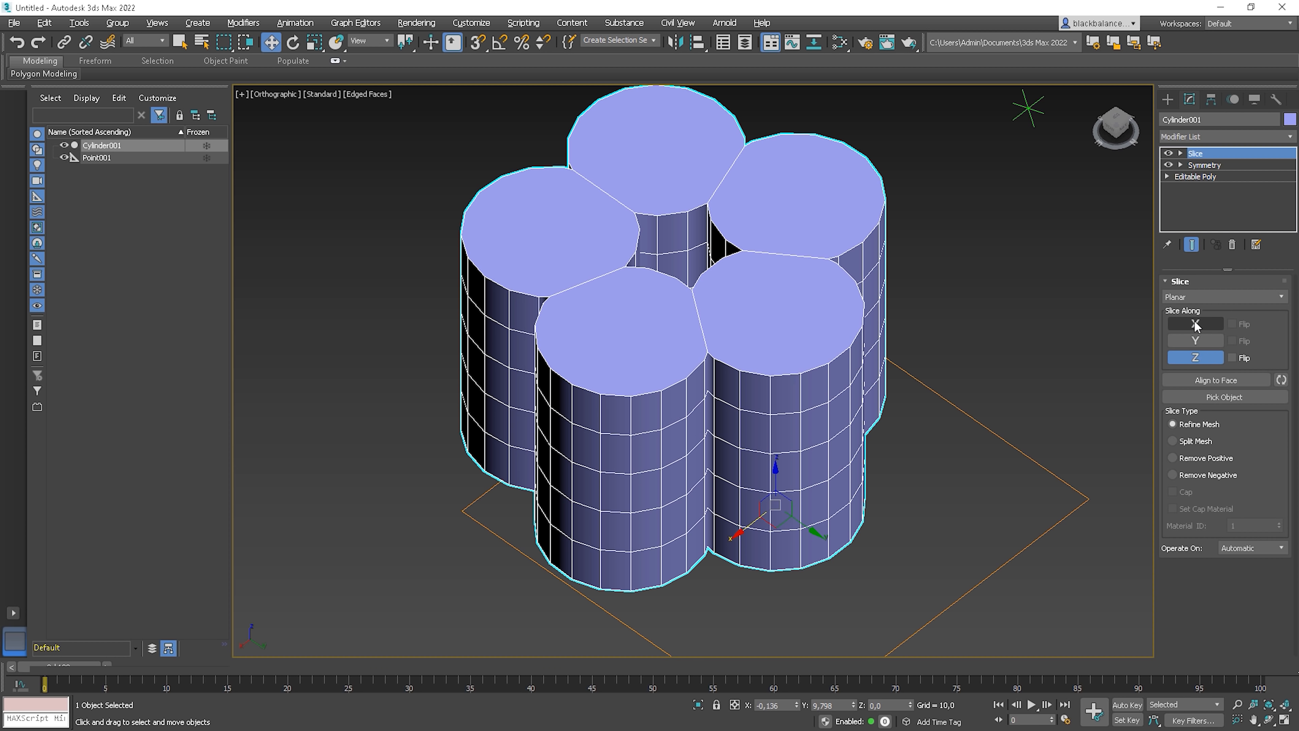
left_click(1194, 323)
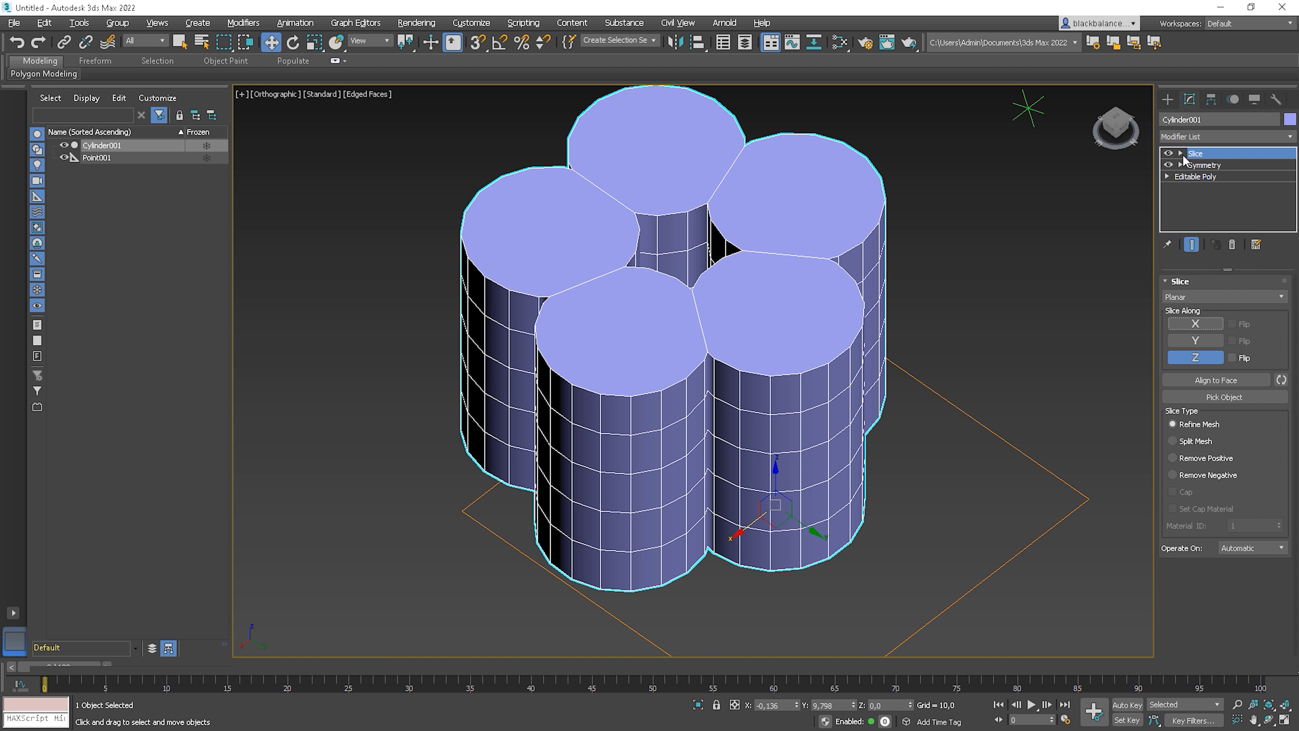
left_click(1212, 164)
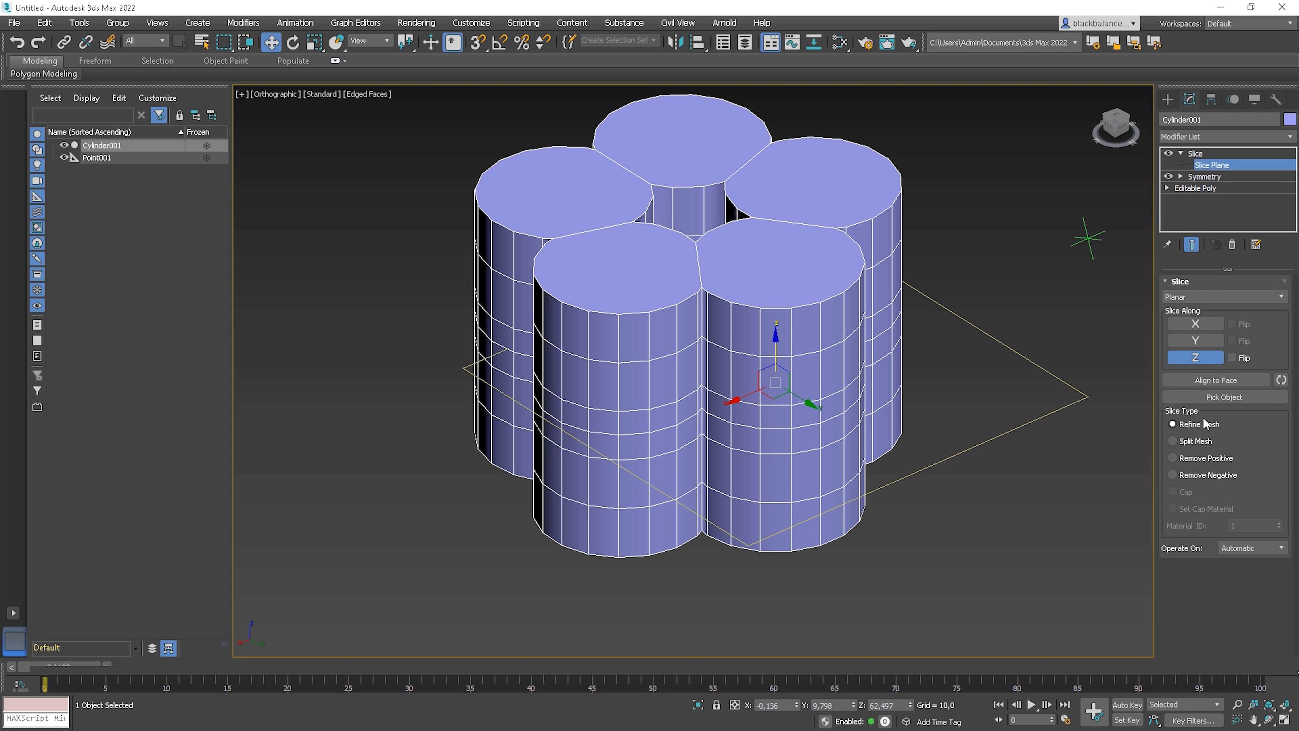
Step: Slice along Y removing the positive side, cap the cut and give the cap material ID 2
left_click(1193, 341)
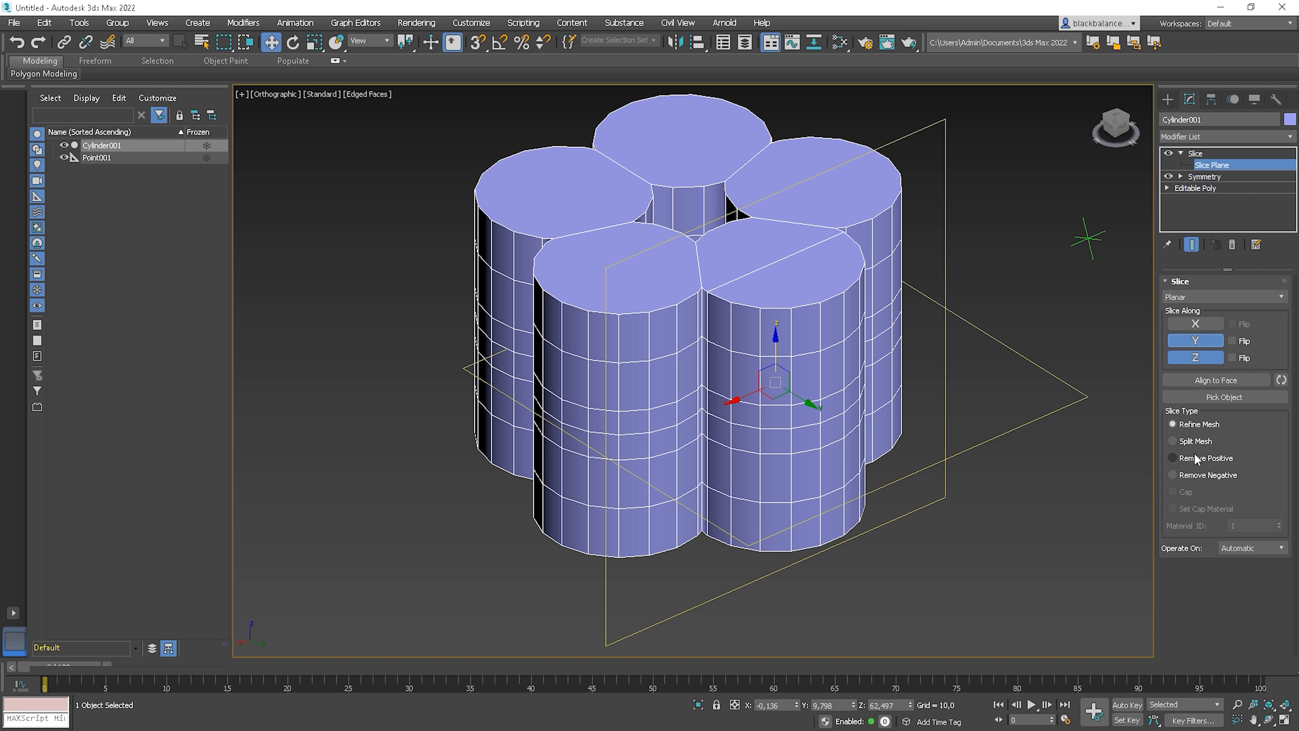
left_click(1173, 458)
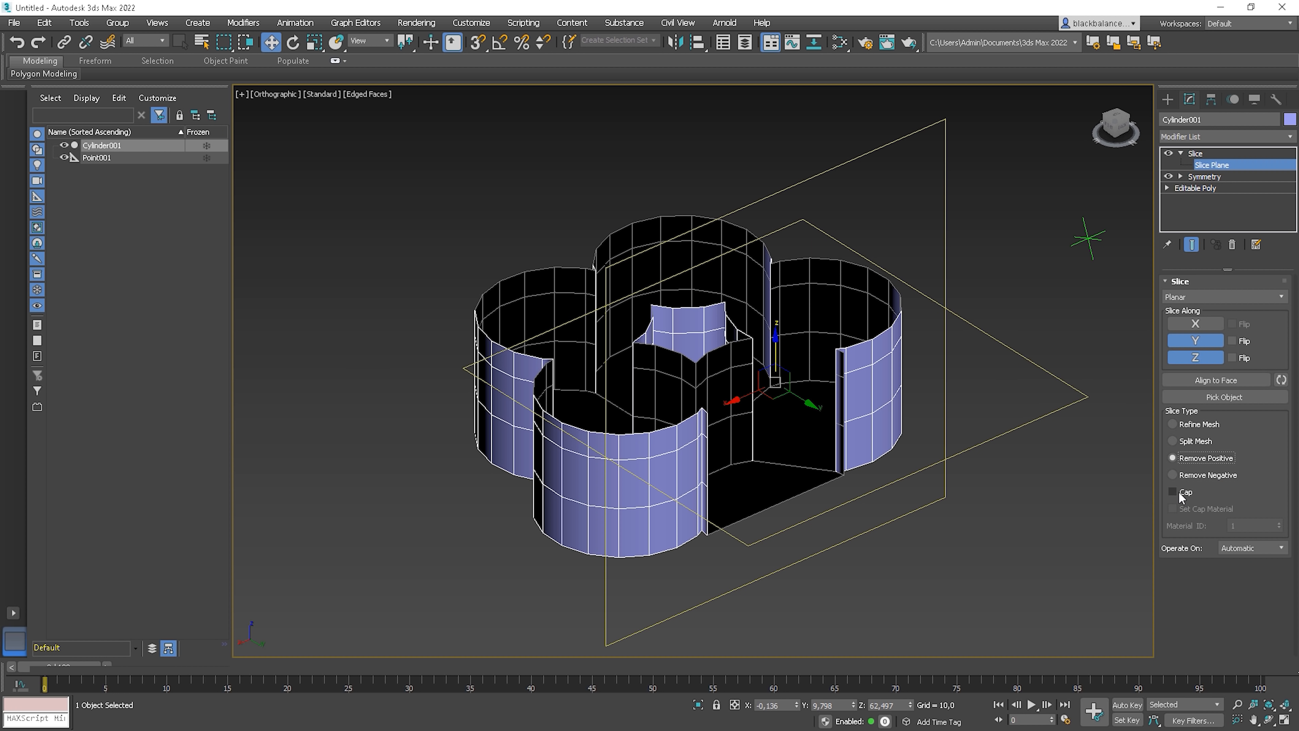
left_click(1171, 491)
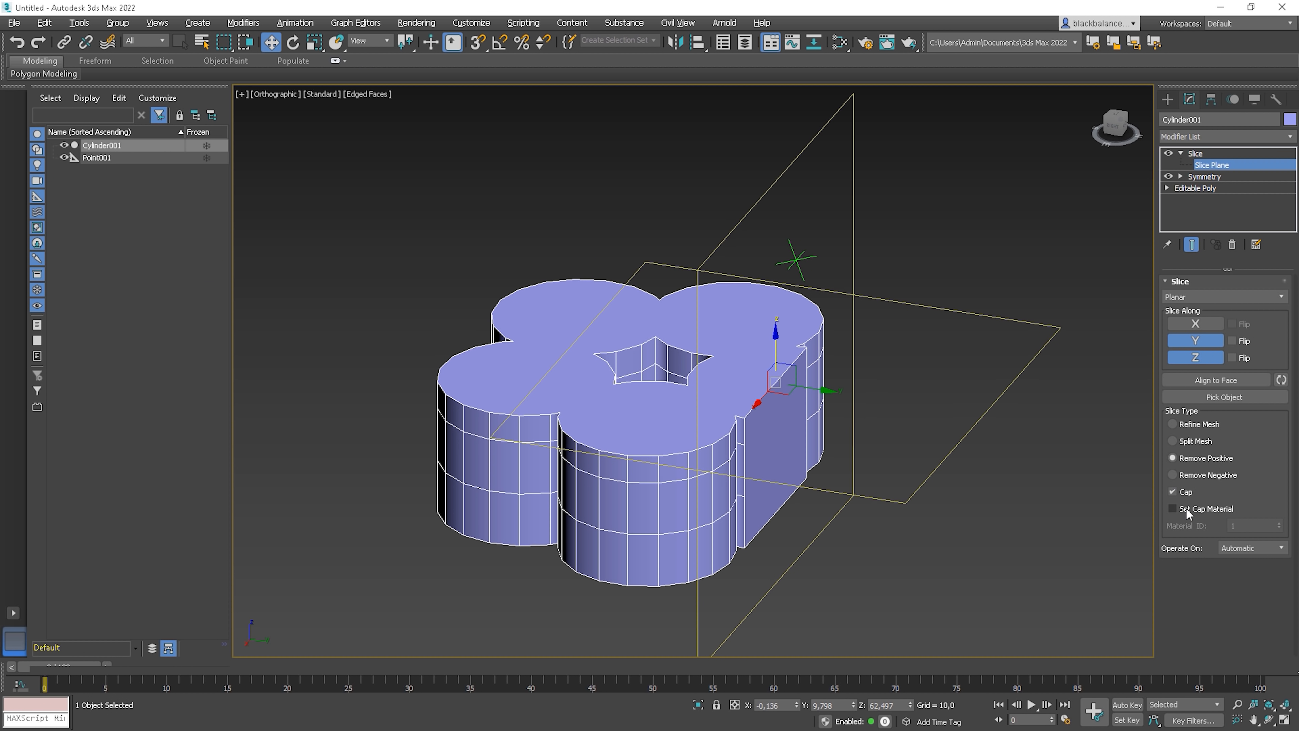
left_click(1171, 508)
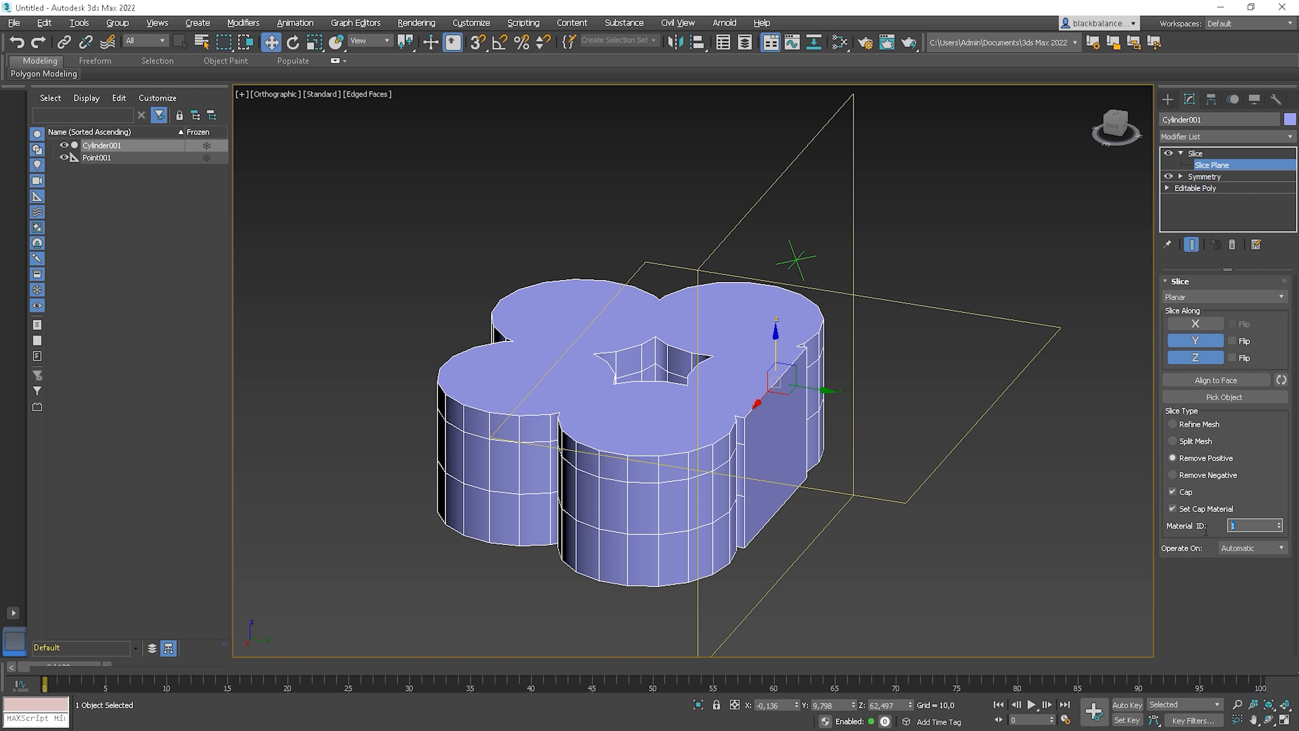
type("2")
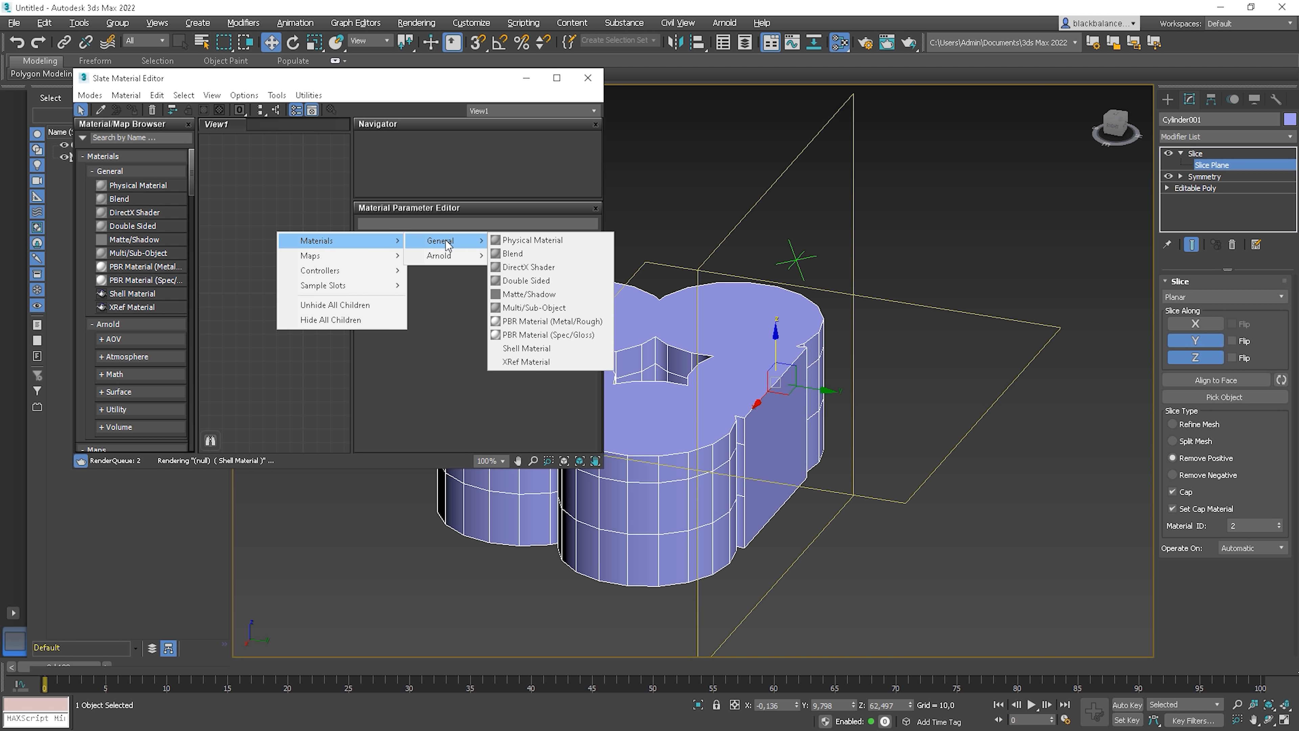
mouse_move(537, 239)
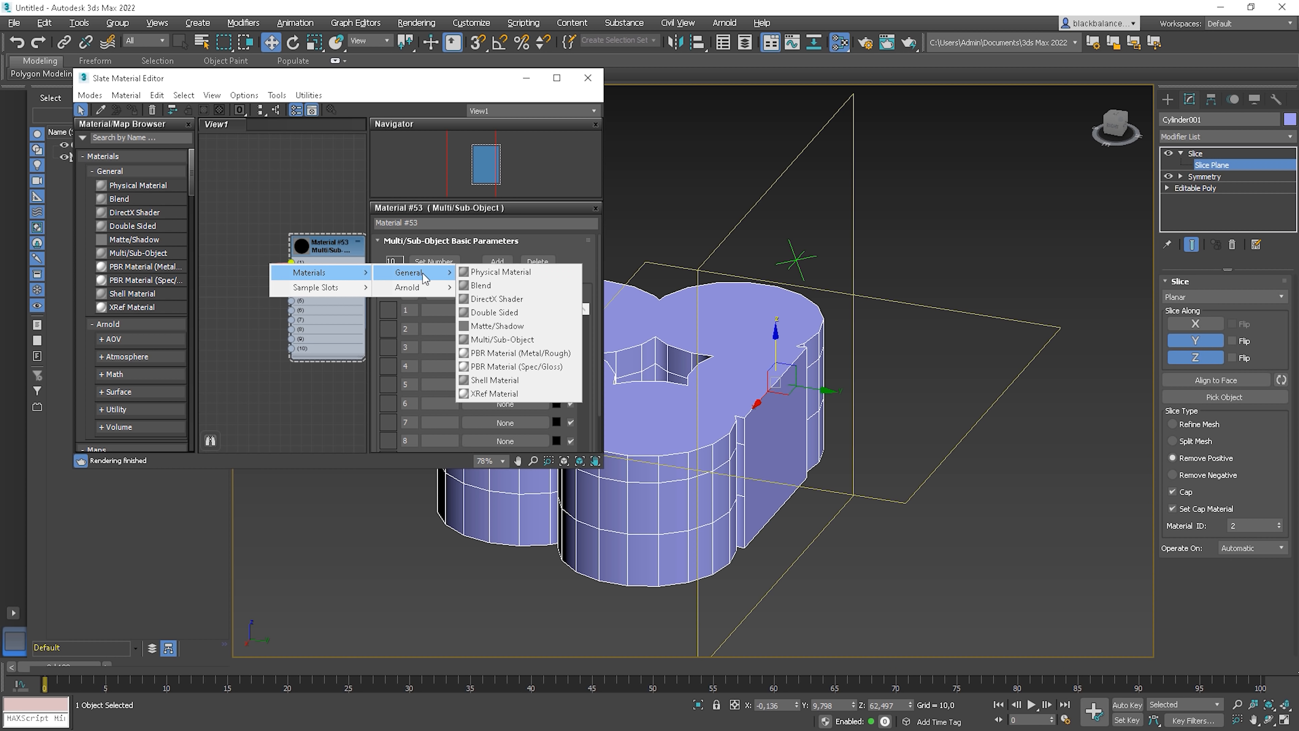
Step: Create a Physical Material with magenta base colour as sub-material 2 and assign it to the solid
left_click(489, 272)
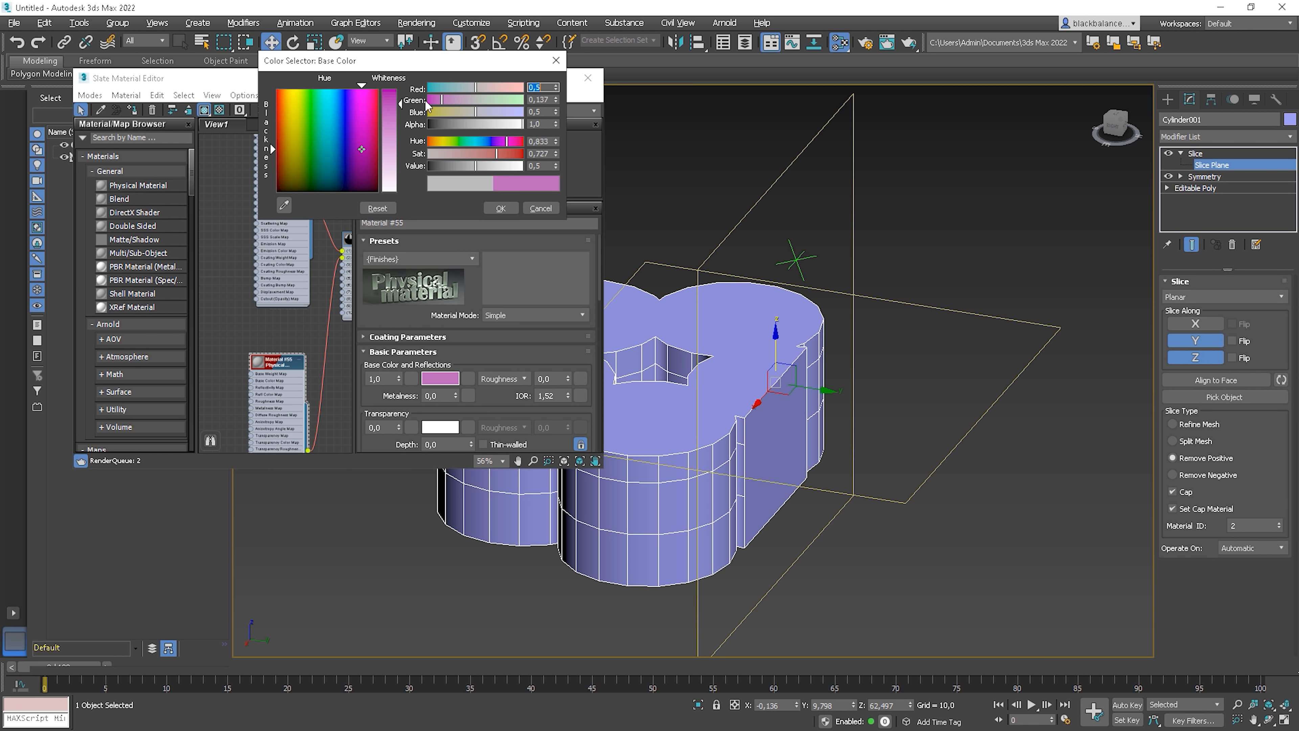
left_click(540, 208)
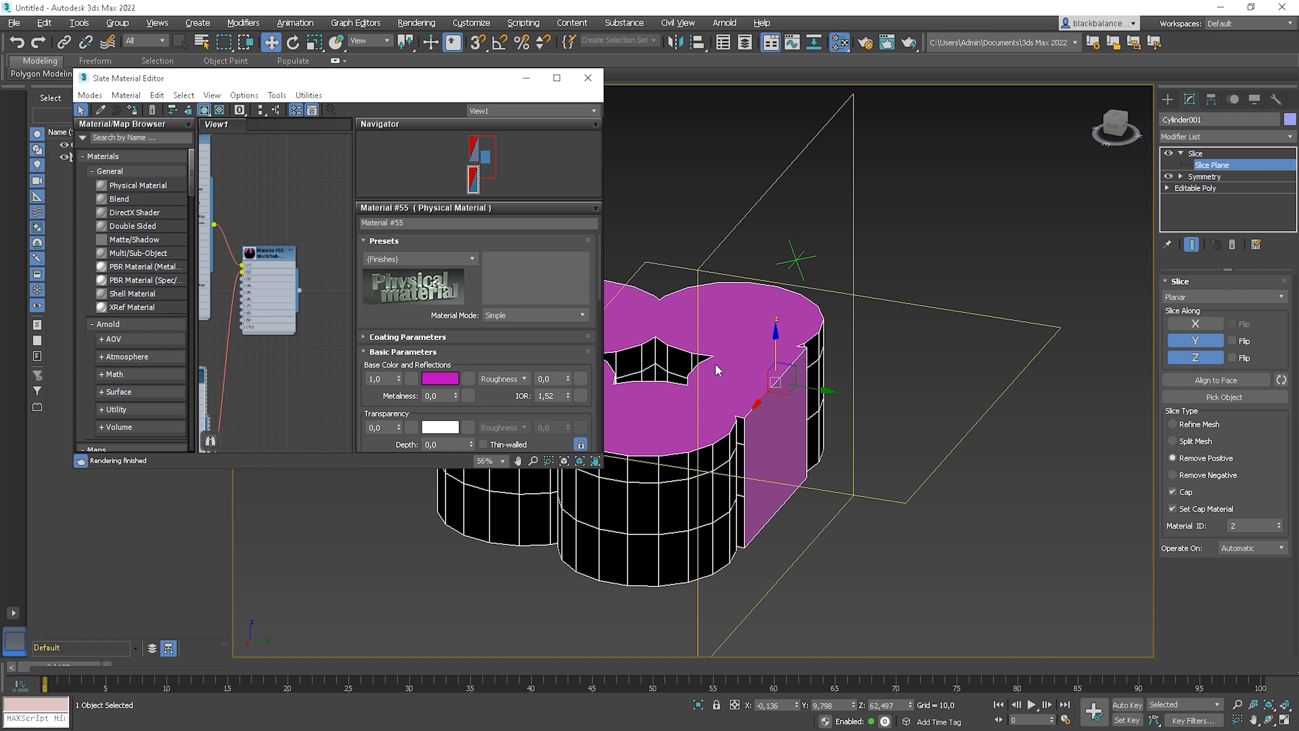
left_click_drag(717, 371, 767, 485)
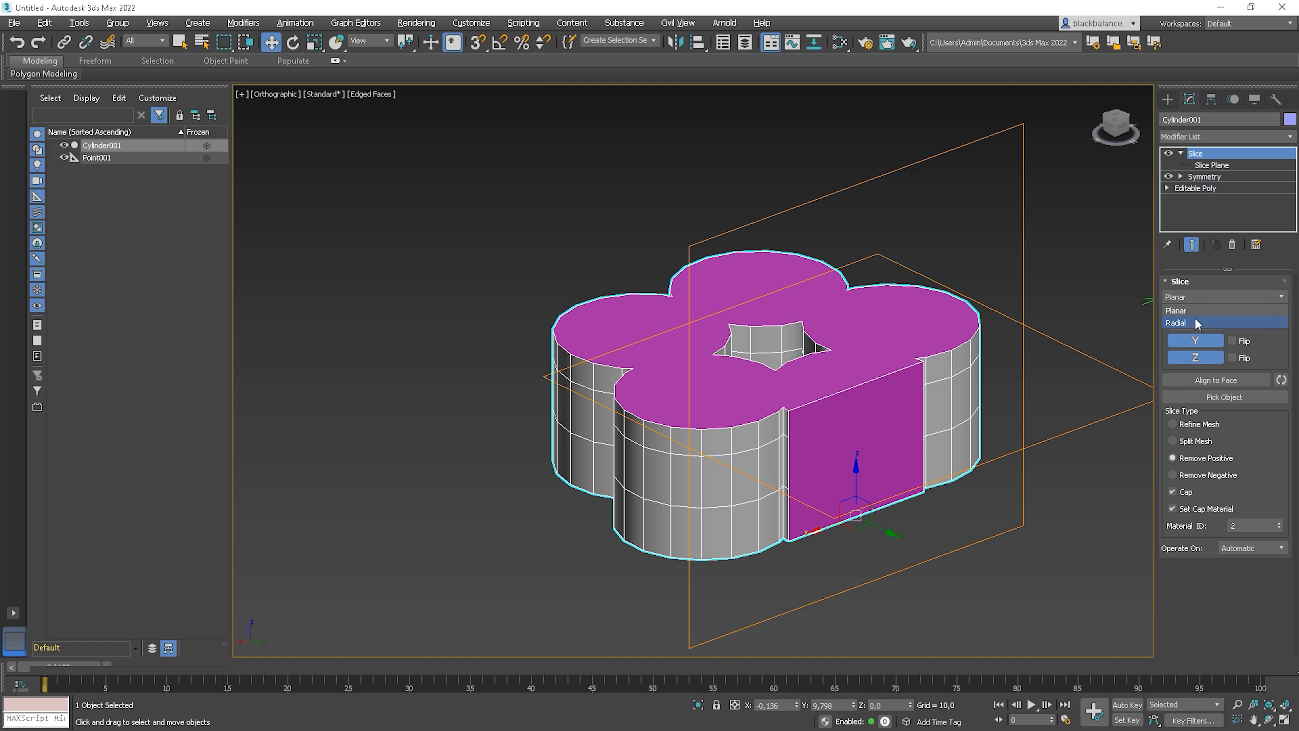
Step: Change the Slice modifier's cut mode from Planar to Radial
left_click(1177, 322)
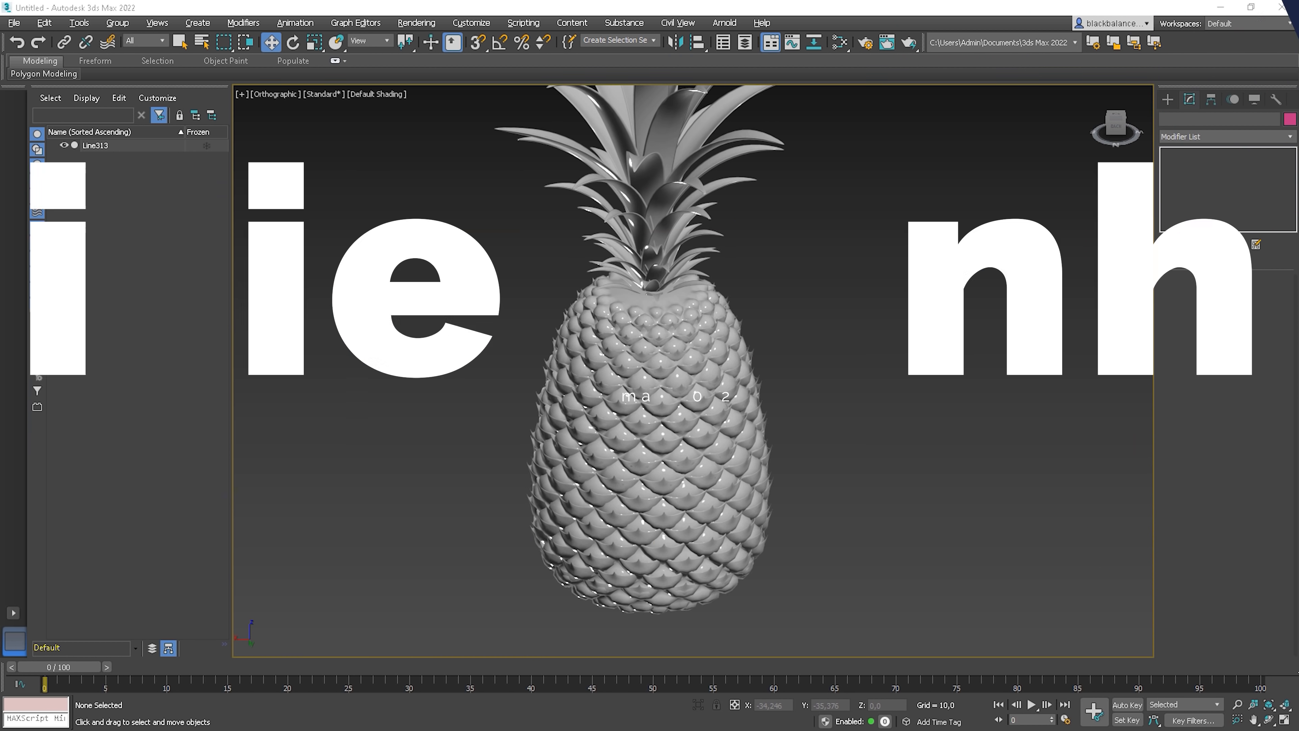
Step: Add a Relax modifier to the selected pineapple with value 1.0 and 5 iterations
left_click(651, 396)
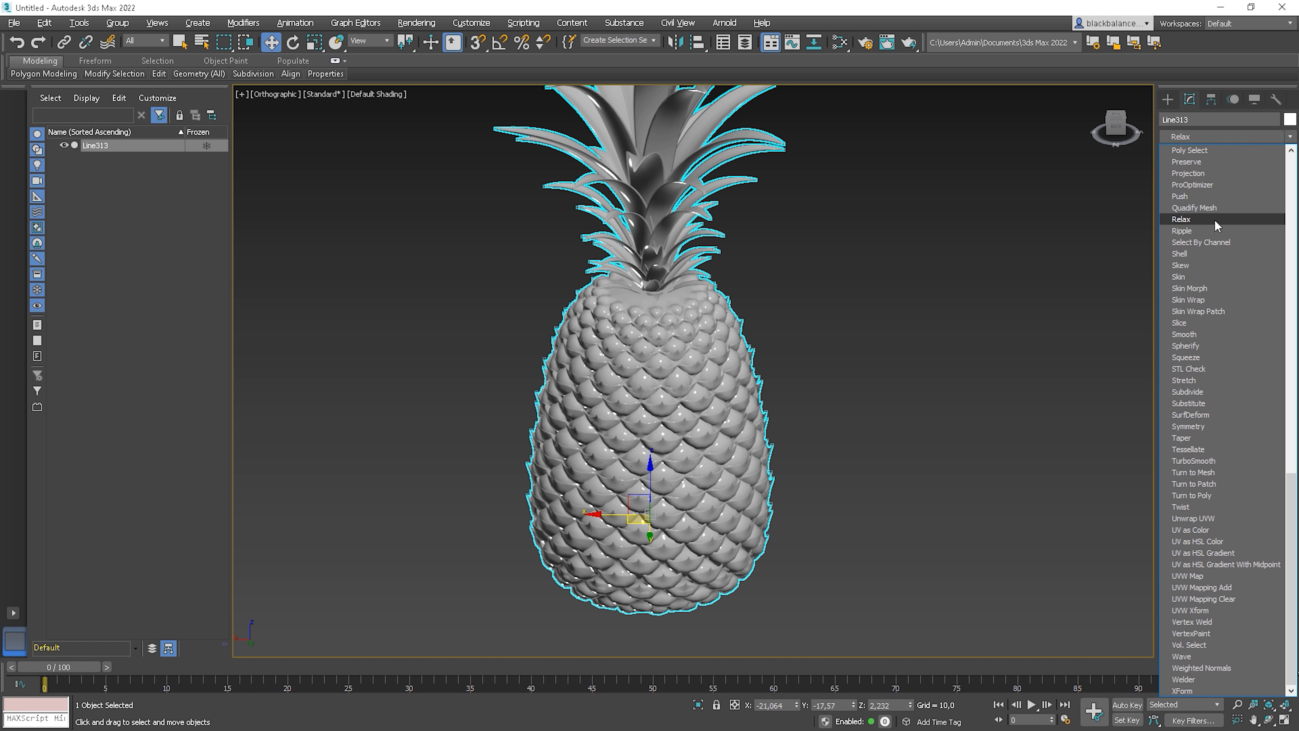
left_click(1182, 219)
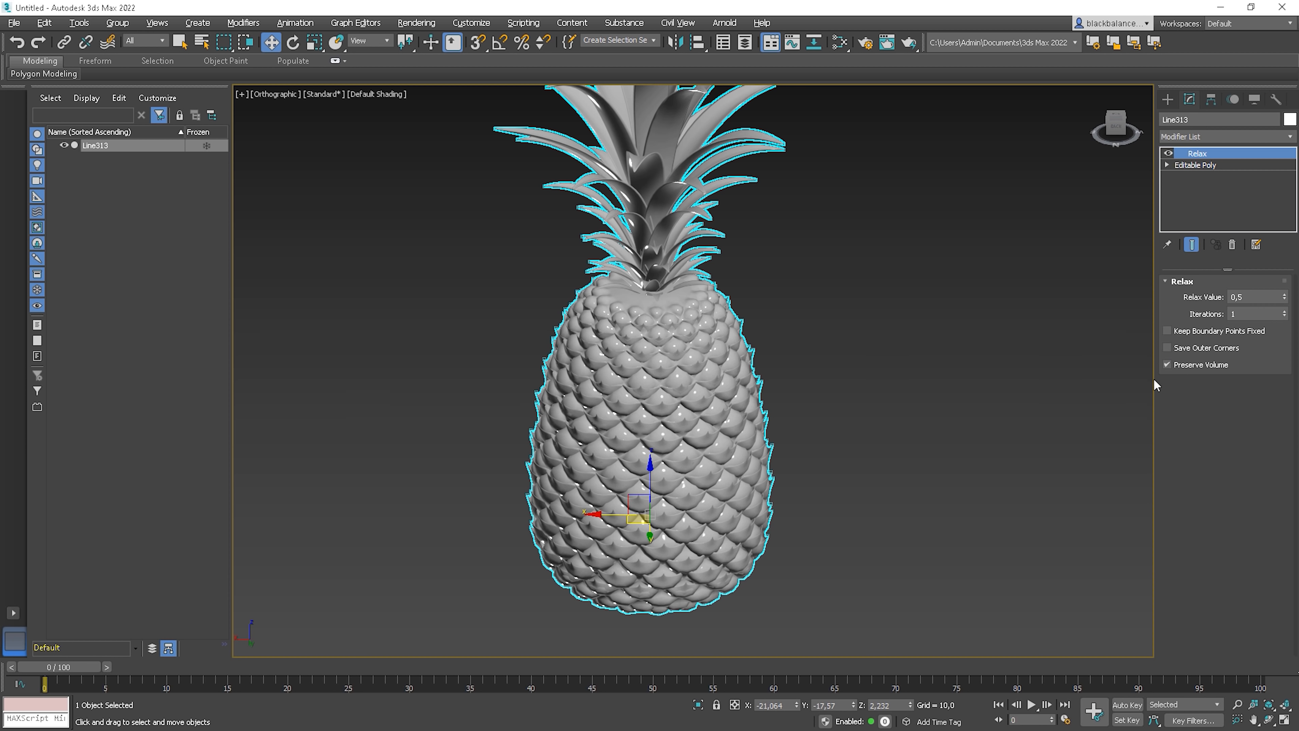
mouse_move(1243, 326)
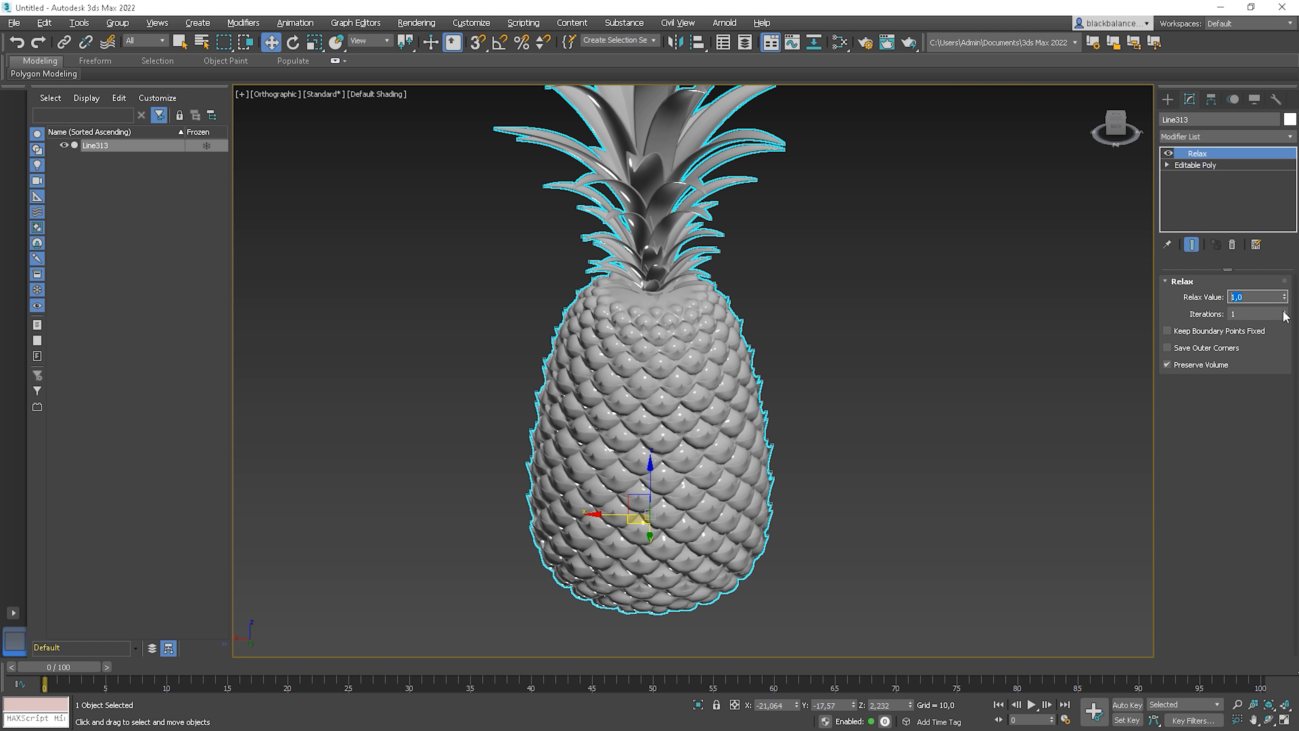
left_click(1284, 313)
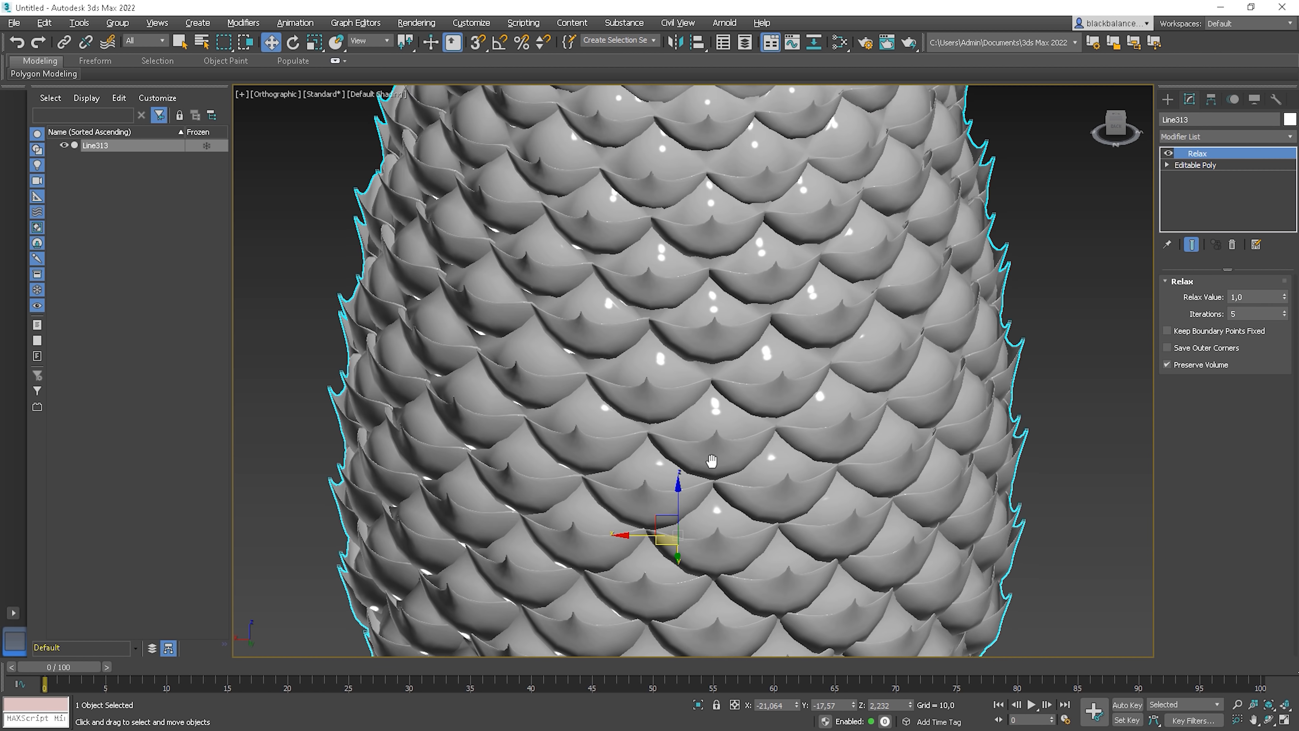
Step: Show edged faces and raise the Relax iterations to 17
key("F4")
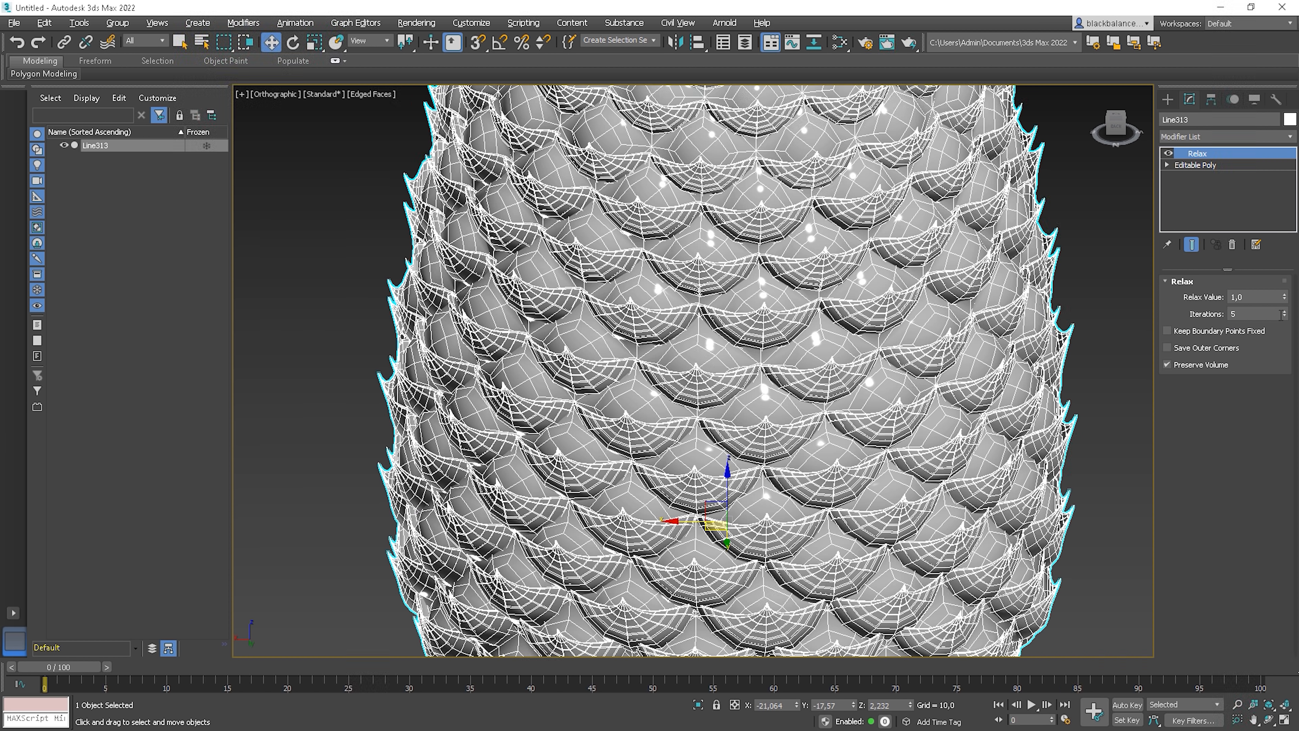
type("14")
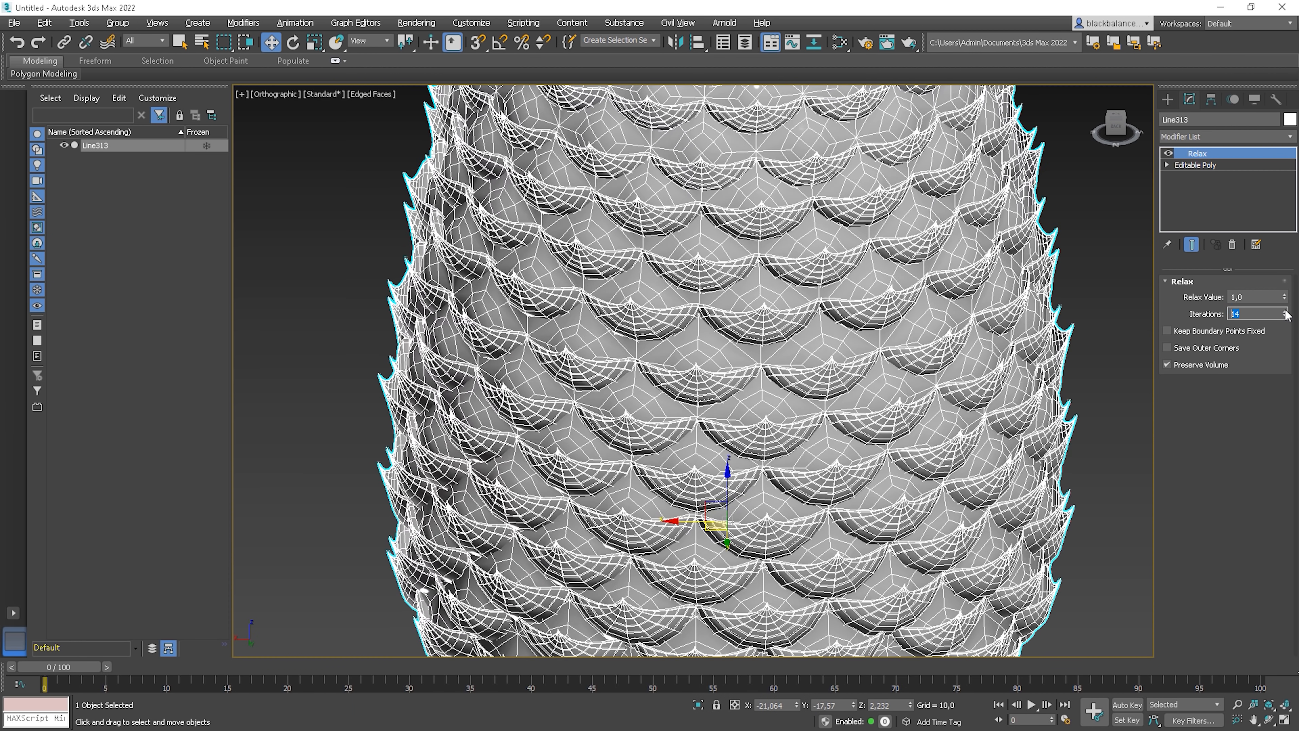
left_click(1284, 311)
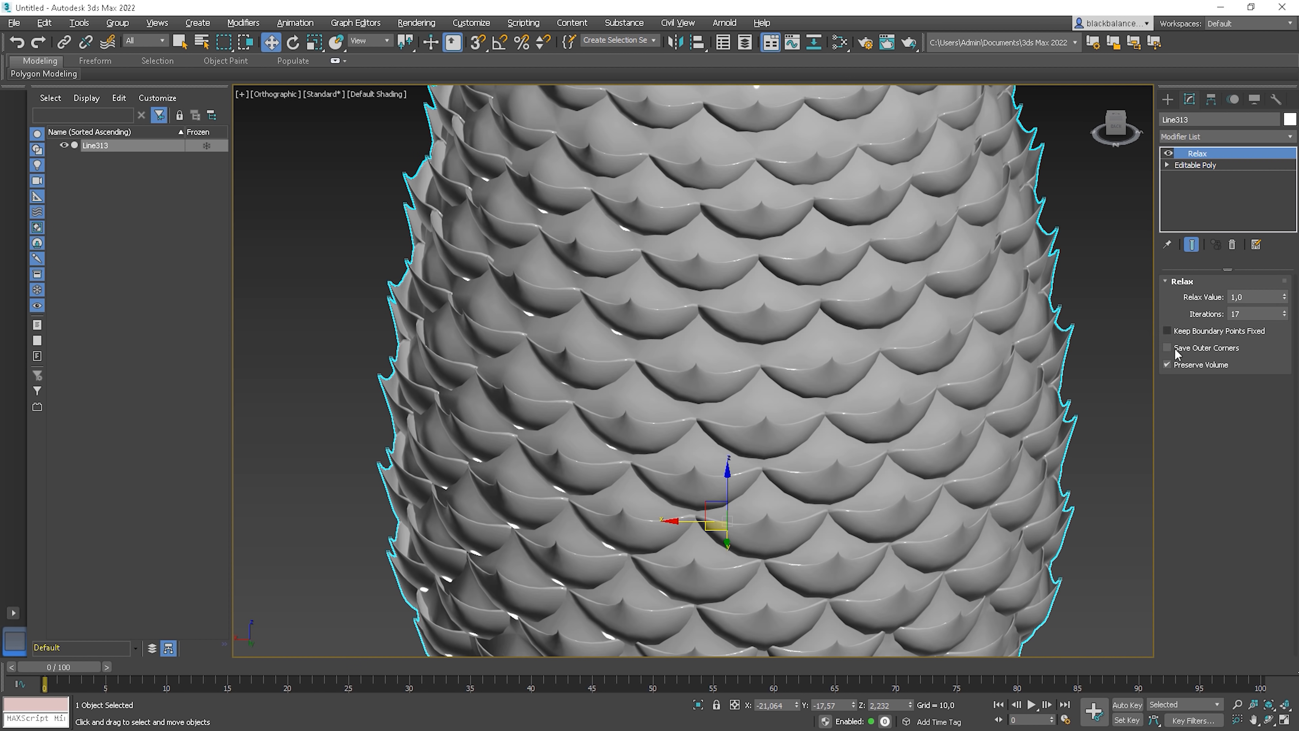
Step: Toggle Preserve Volume off to compare, then leave it on
left_click(1169, 365)
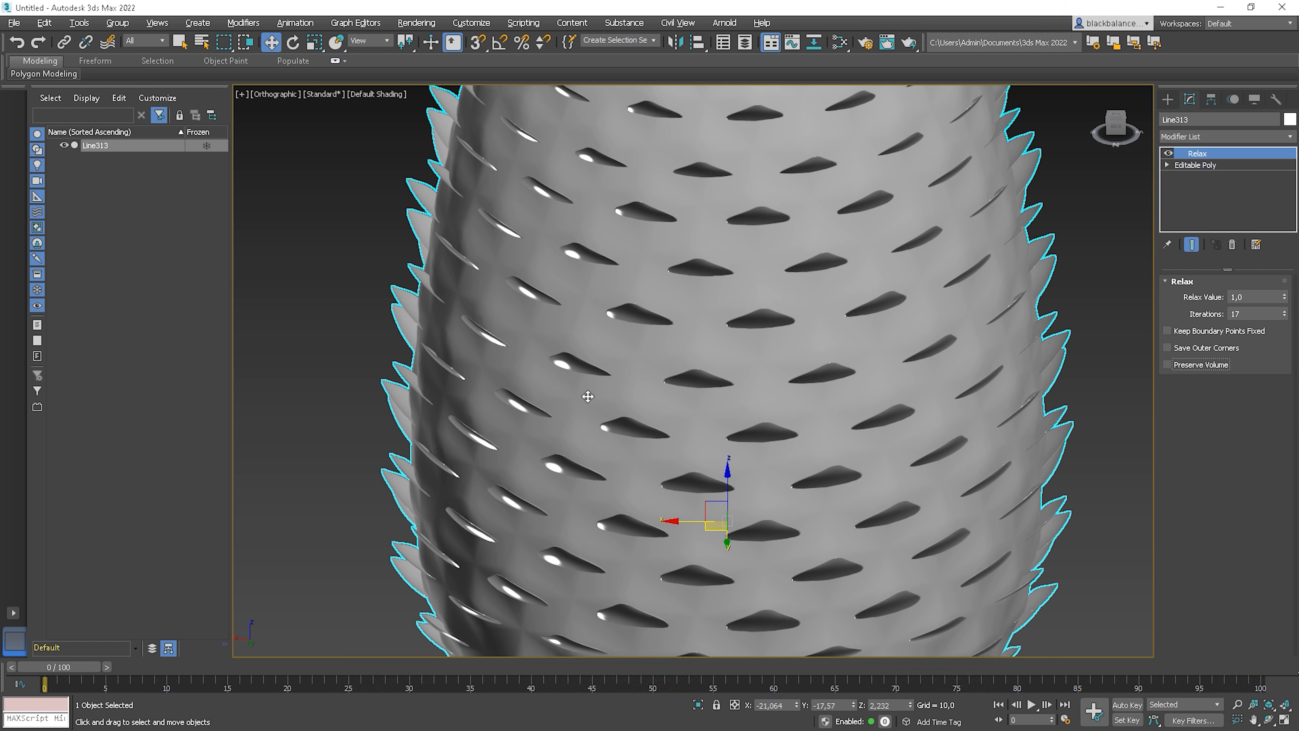
key("F4")
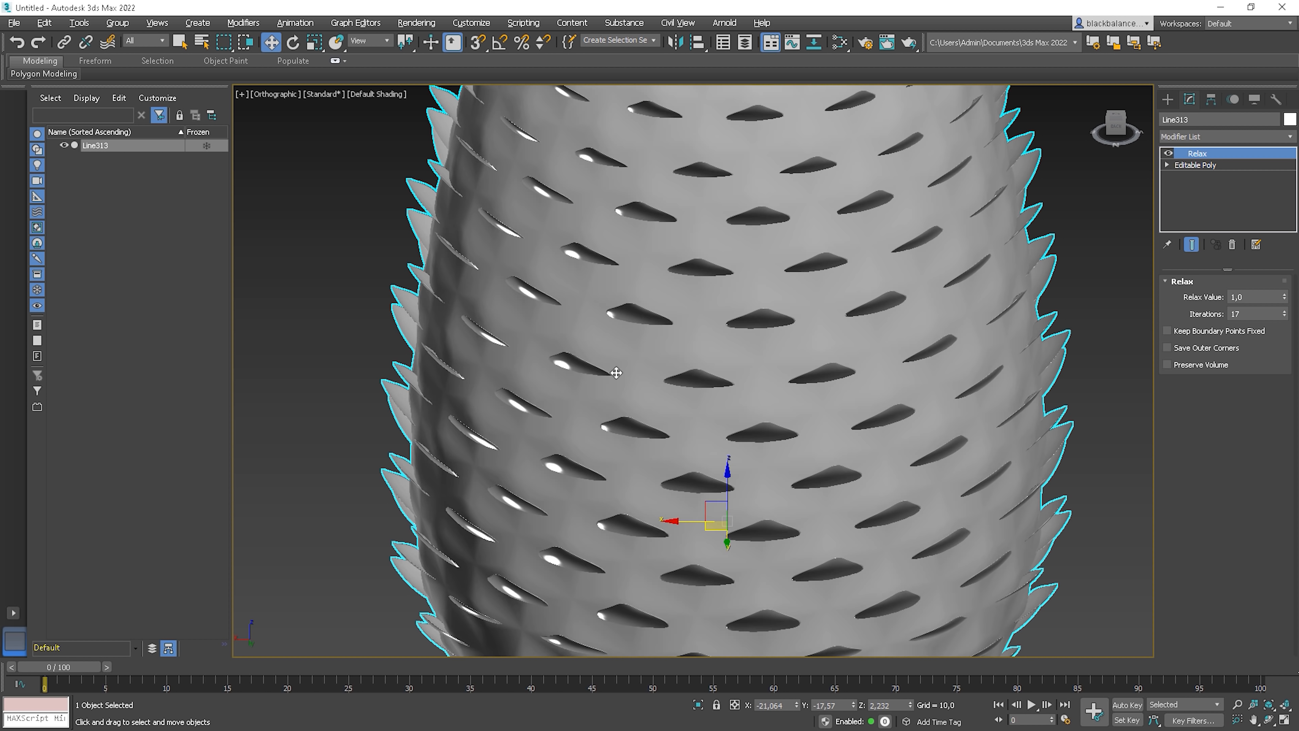
left_click(1168, 365)
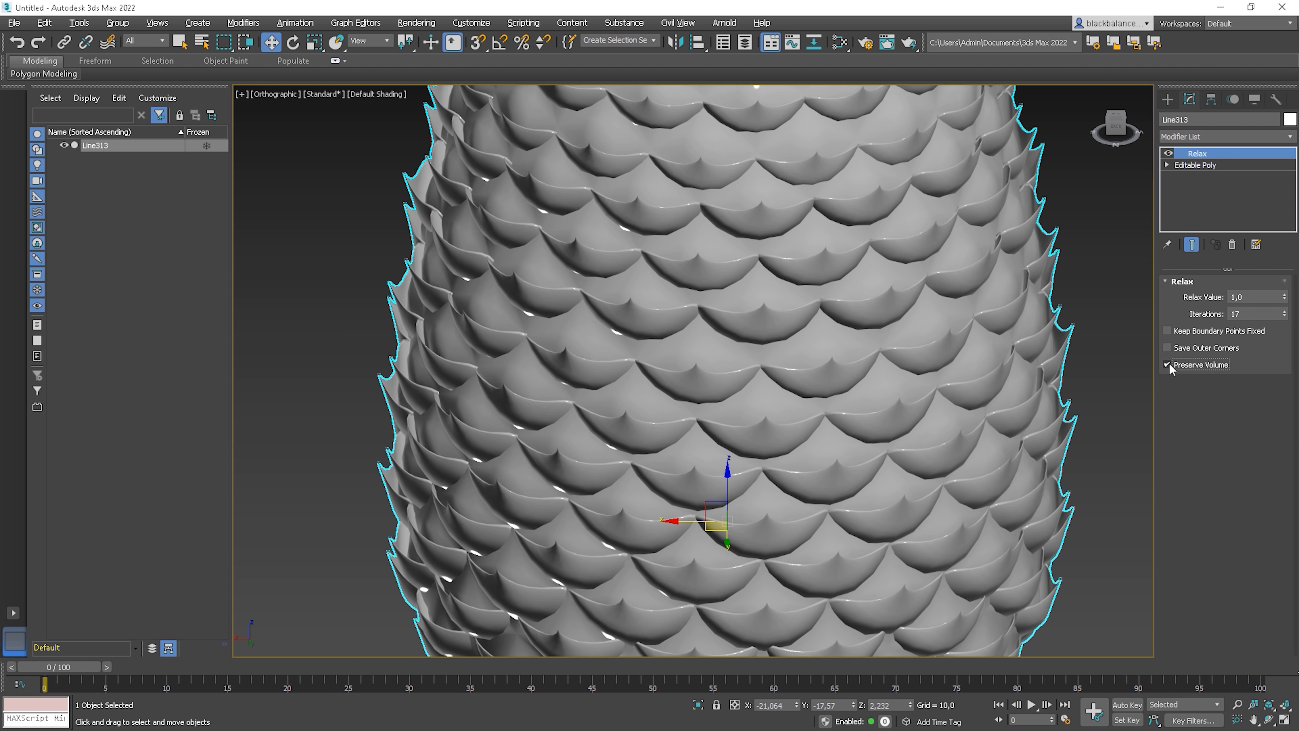